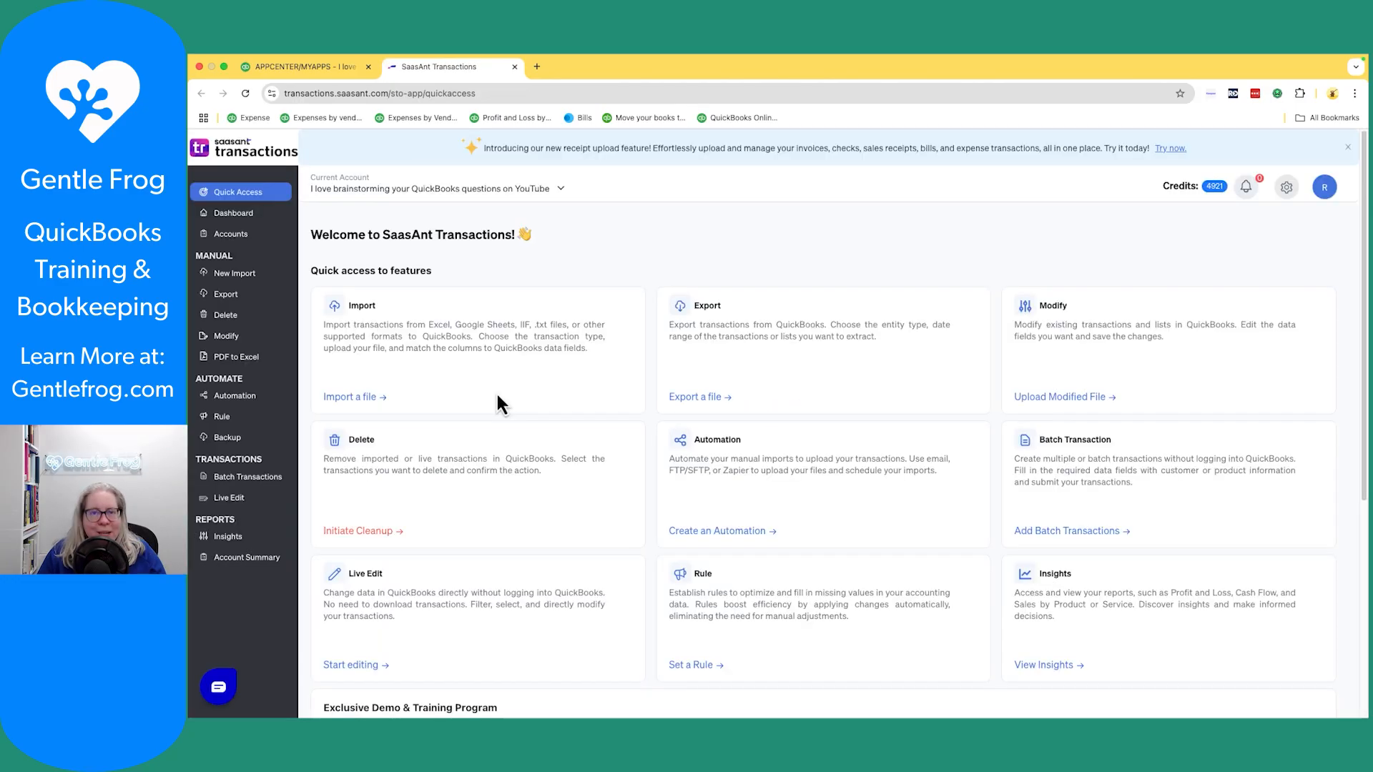
mouse_move(378, 319)
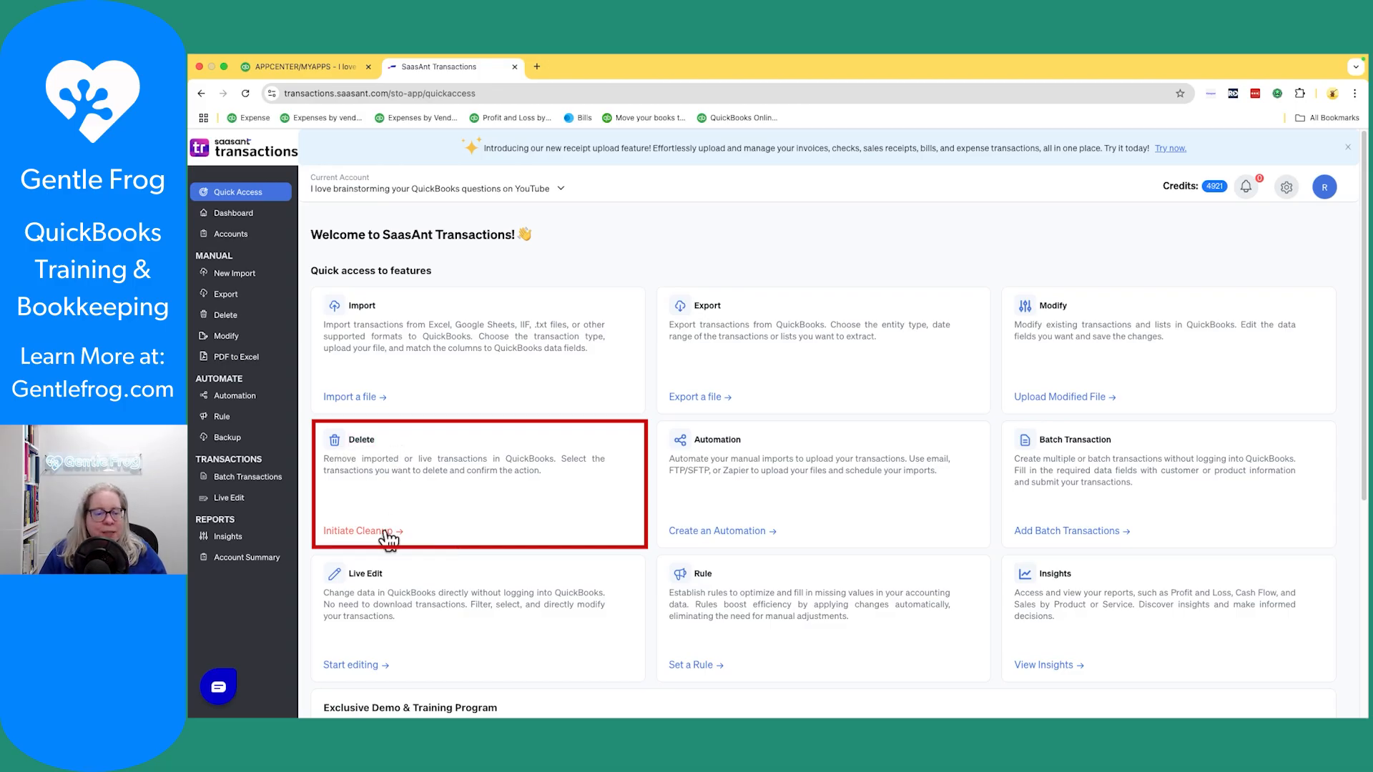
- Start the data cleanup from the Delete card on the Quick Access page
click(356, 530)
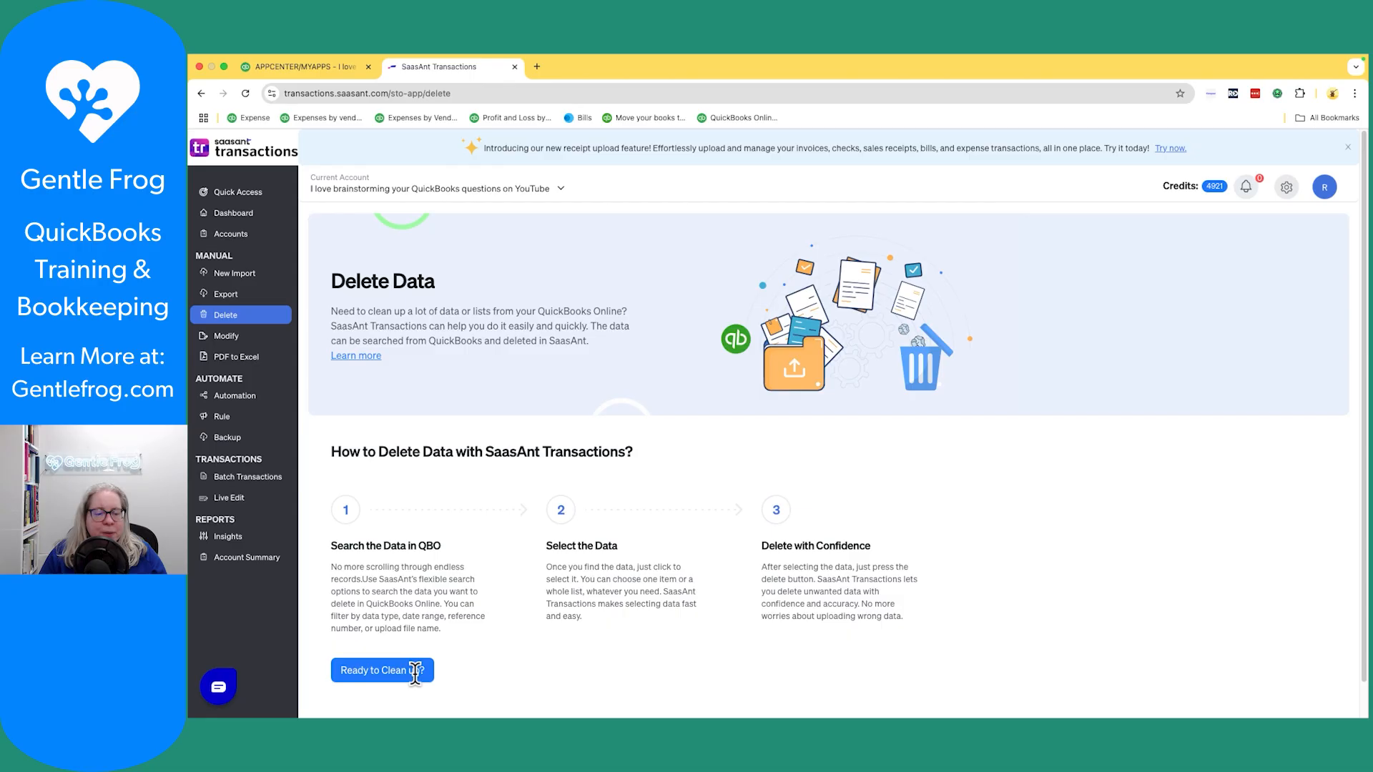
- Choose Delete by Searching as the cleanup method and continue to the search filters
click(1348, 148)
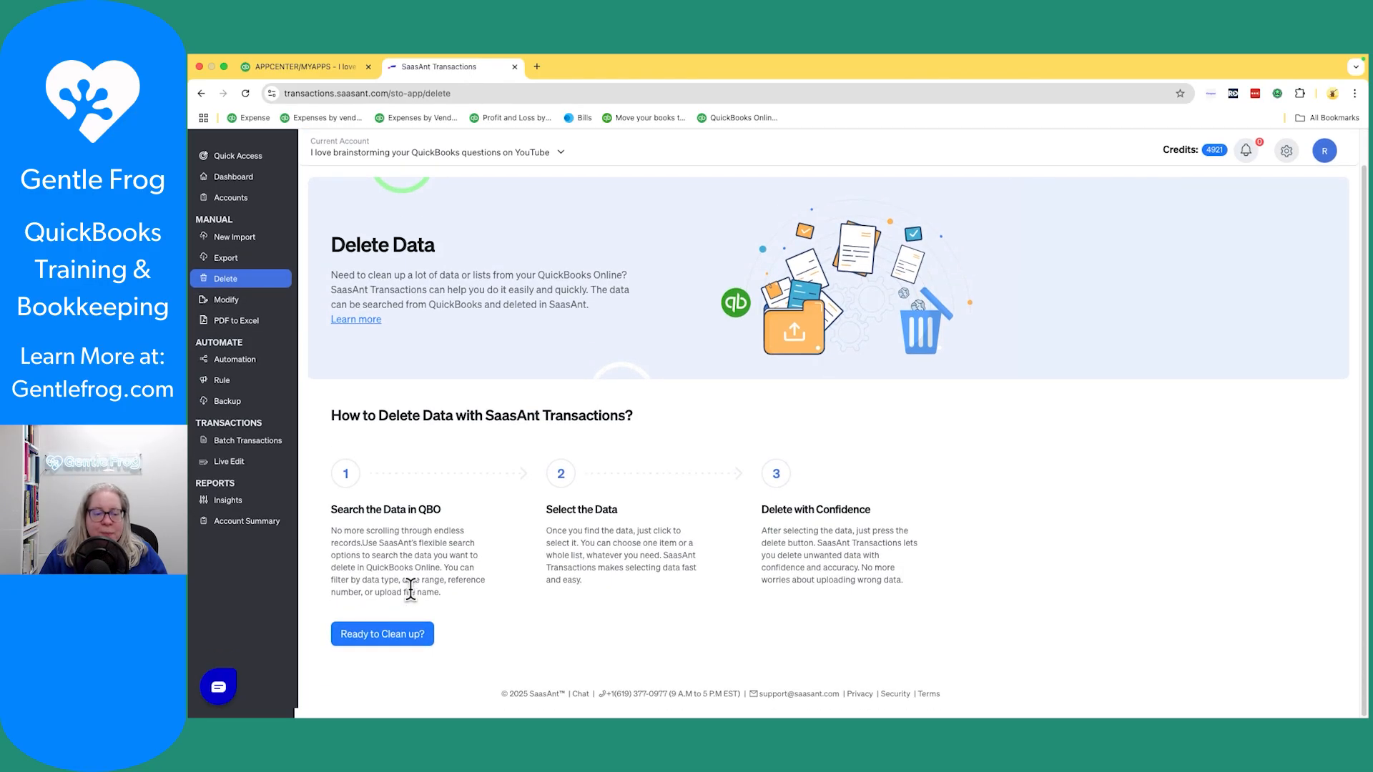
click(382, 634)
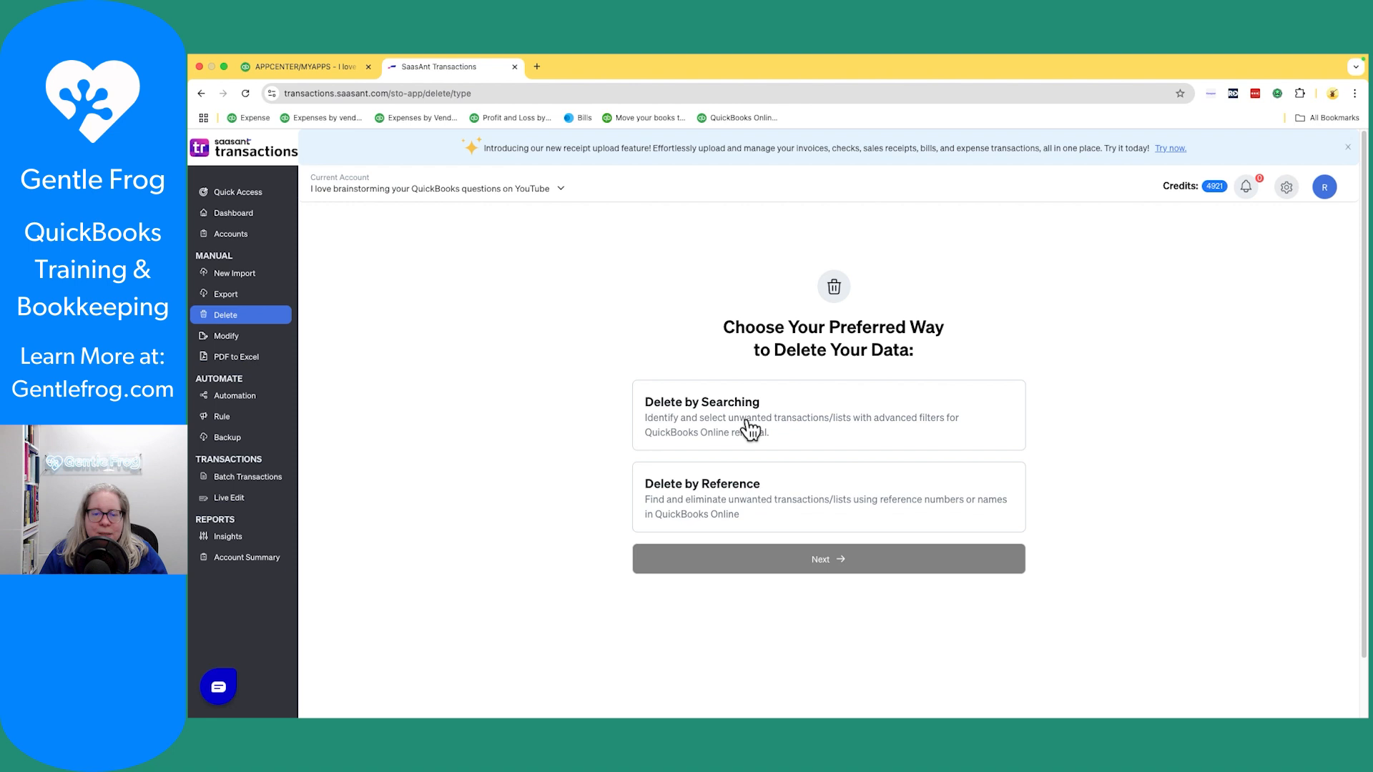
mouse_move(767, 512)
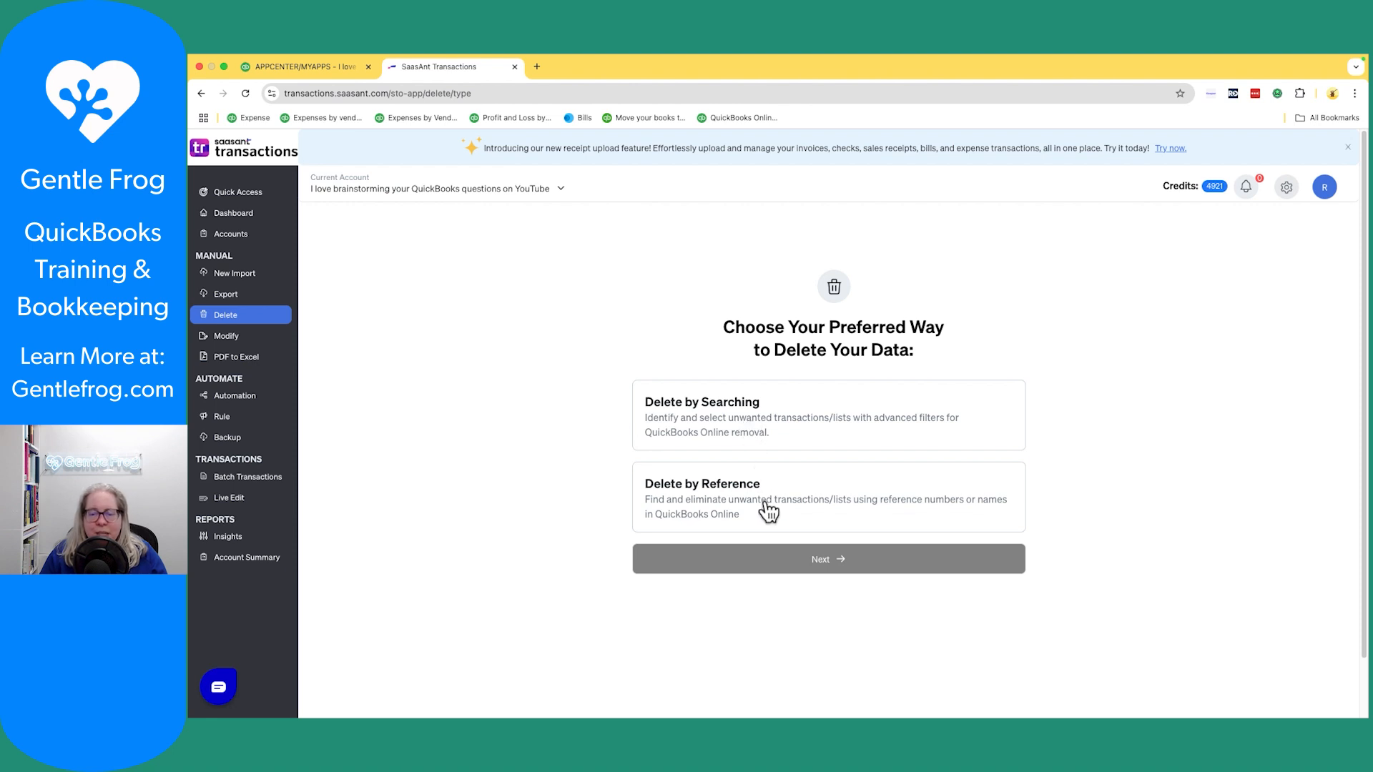
click(828, 415)
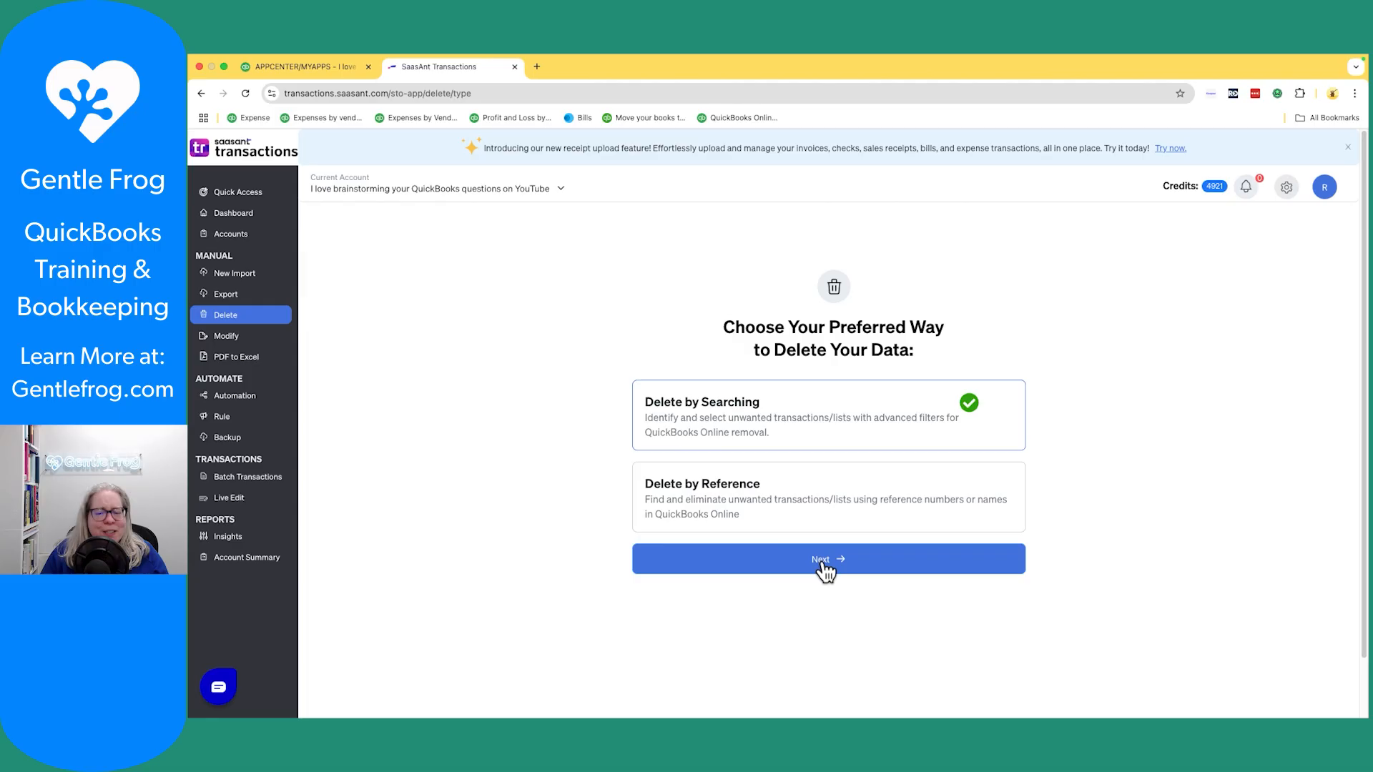
click(826, 559)
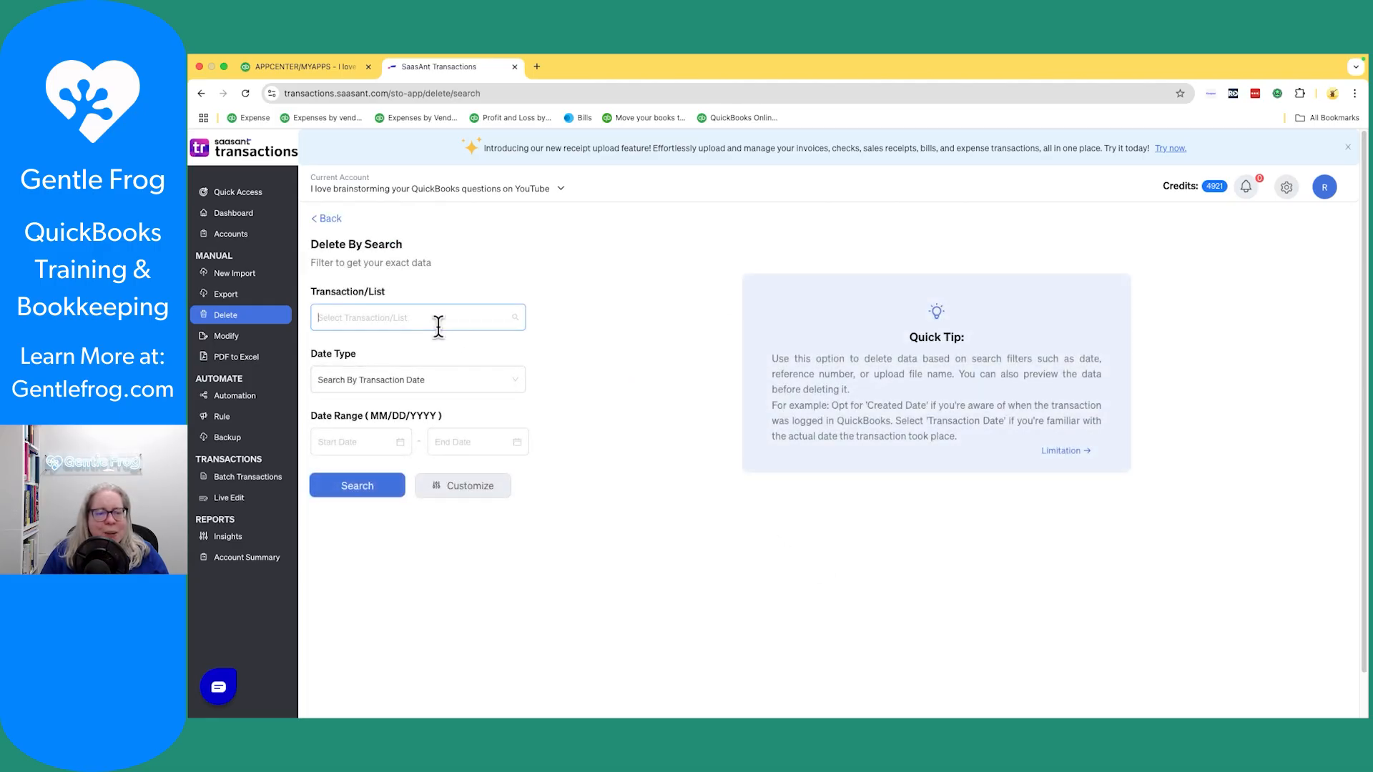
- Set the transaction type to Expenses, searched by transaction date
click(416, 318)
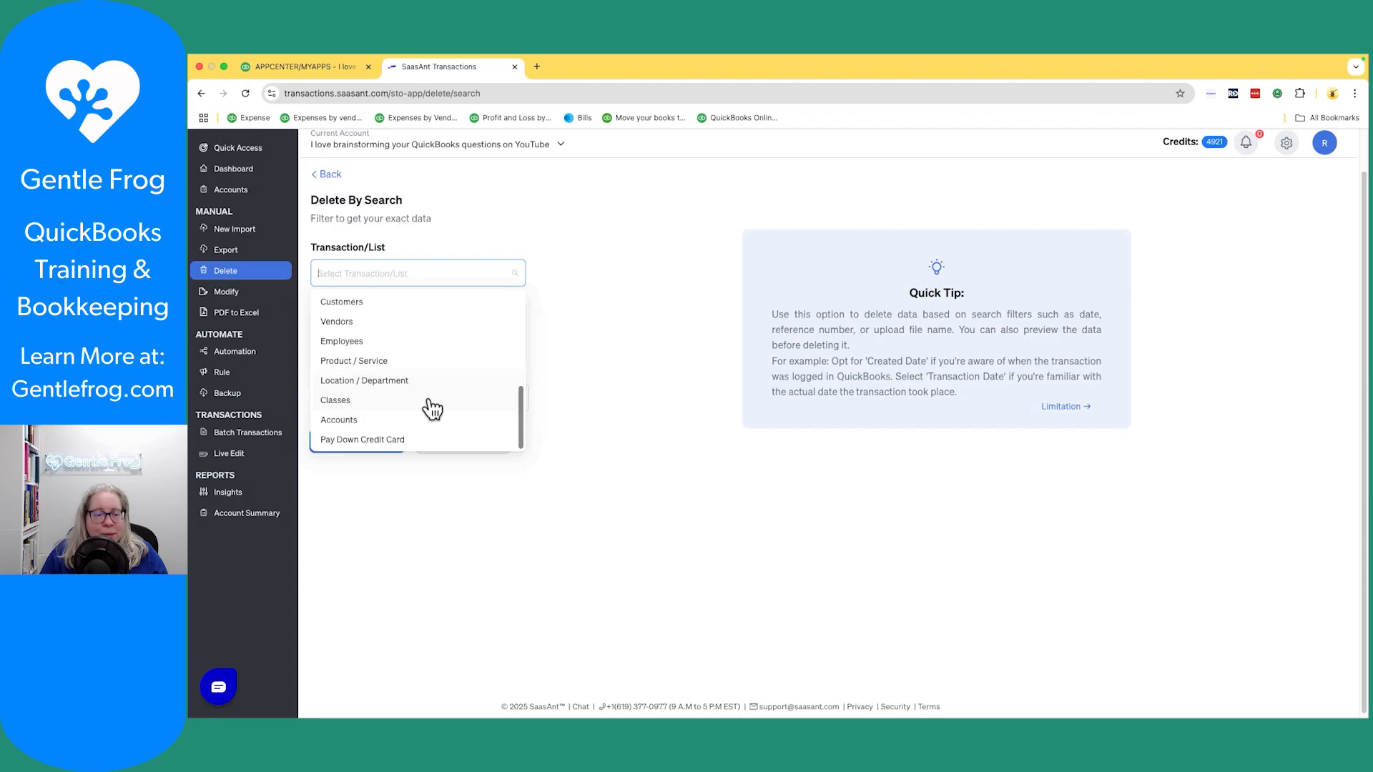
scroll(down, 3)
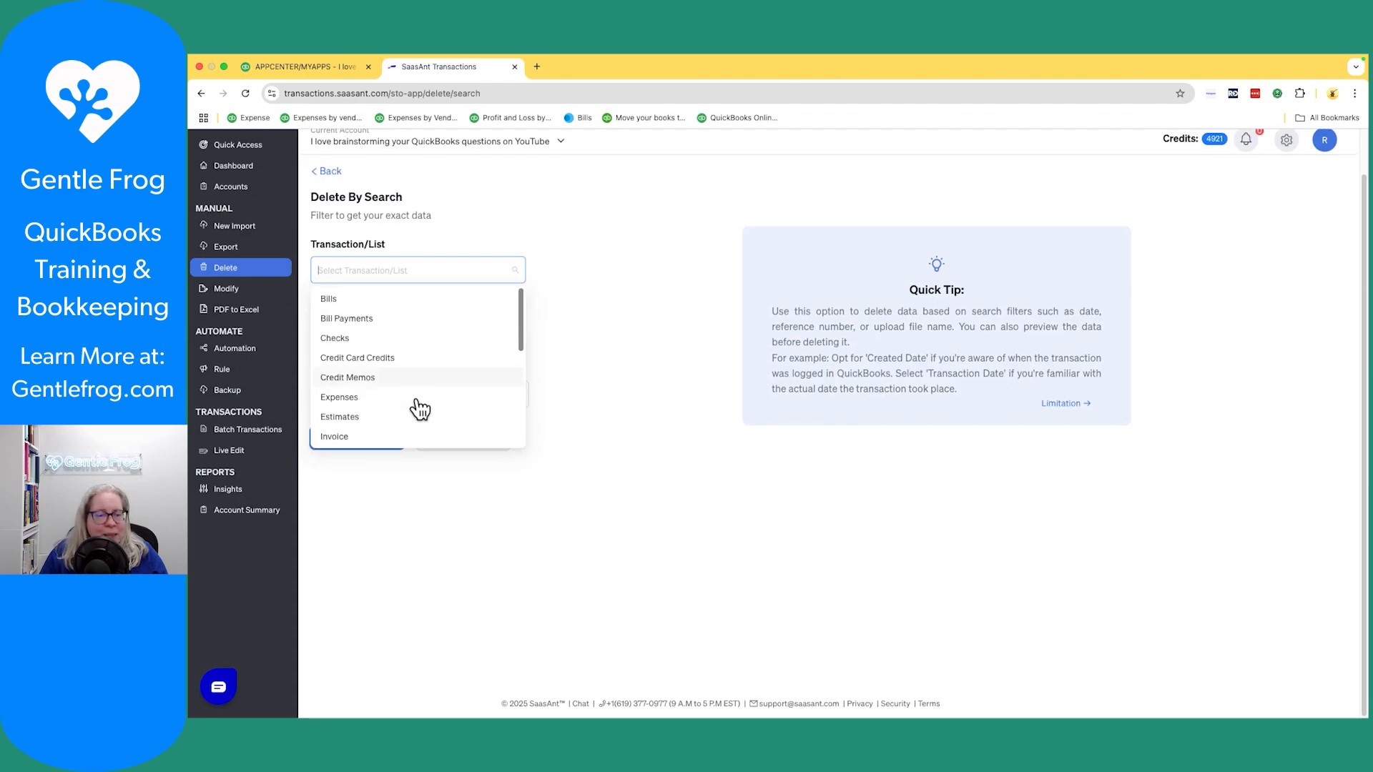
click(339, 396)
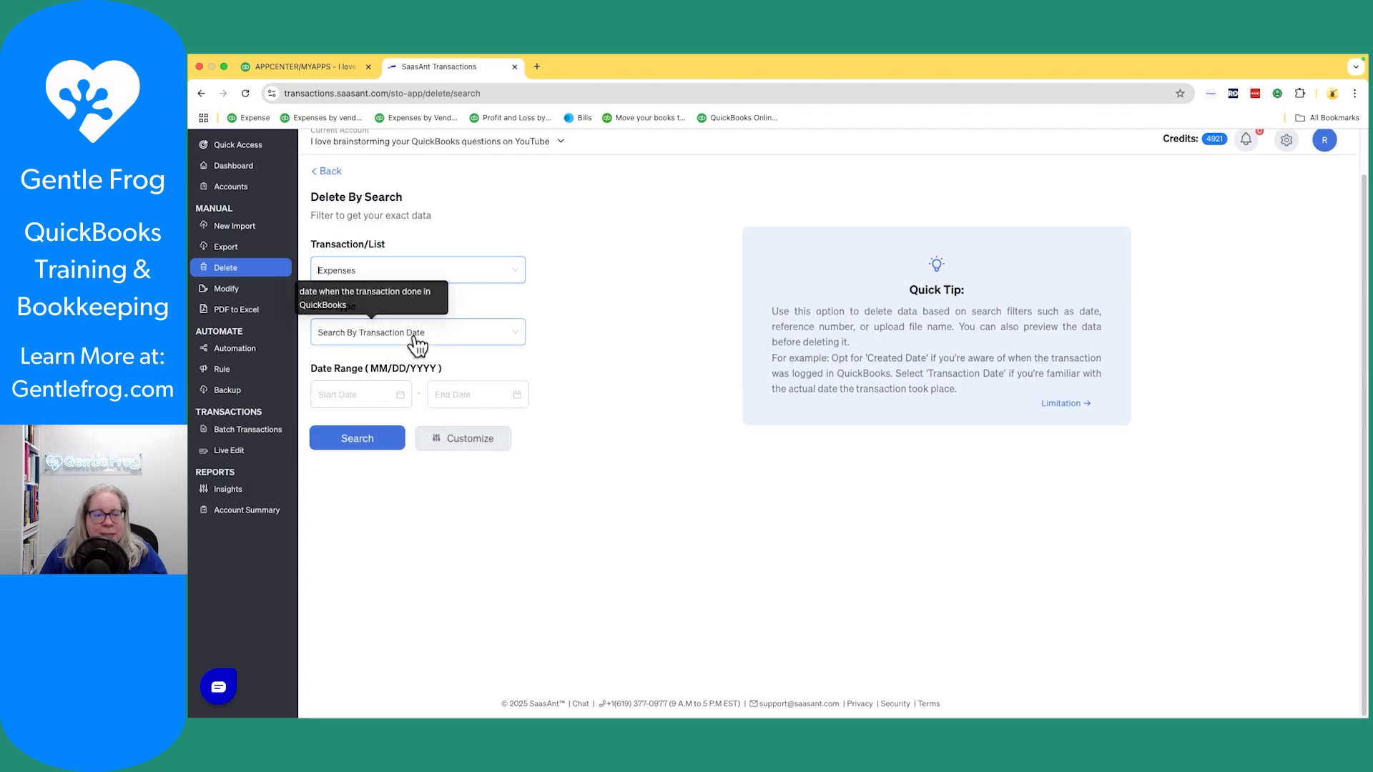
click(416, 331)
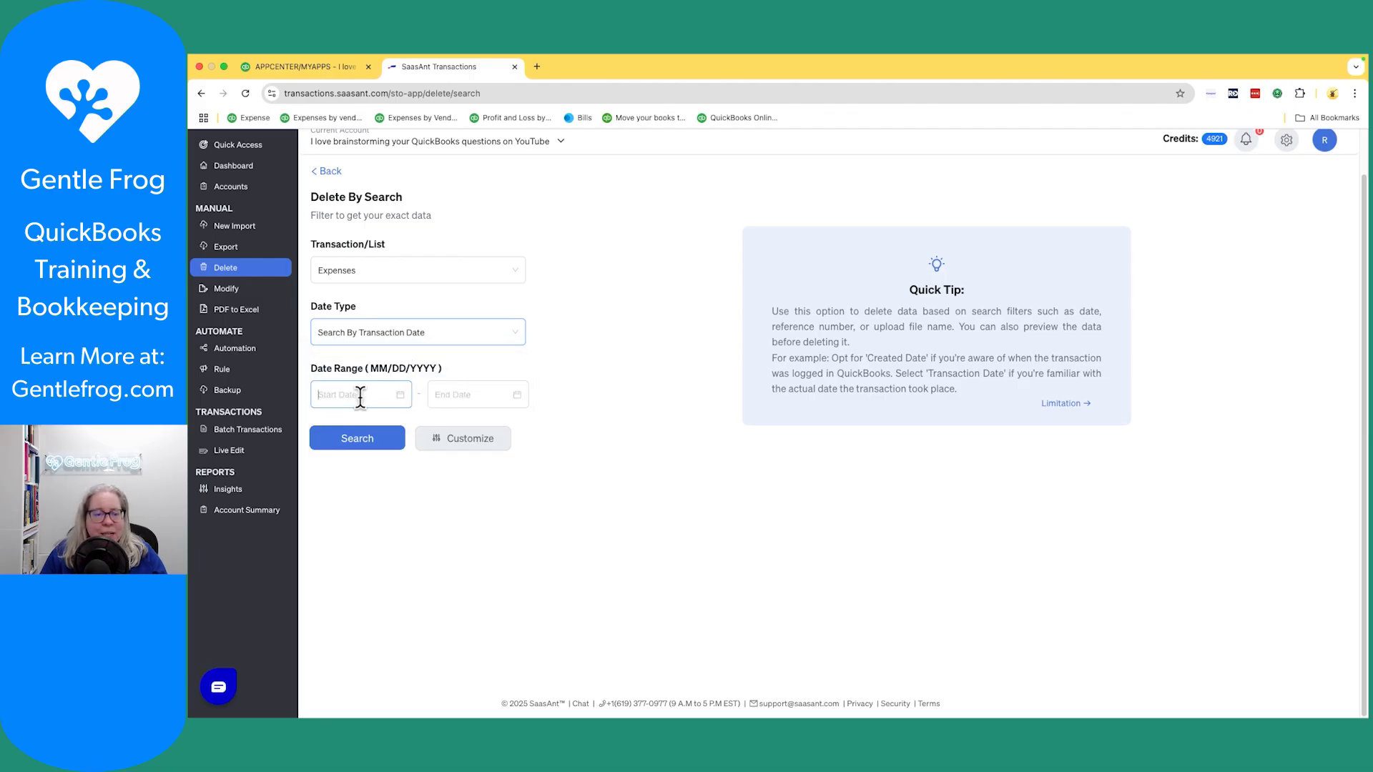
- Set the date range 01/01/2015 to 02/29/2024 and run the search
click(359, 394)
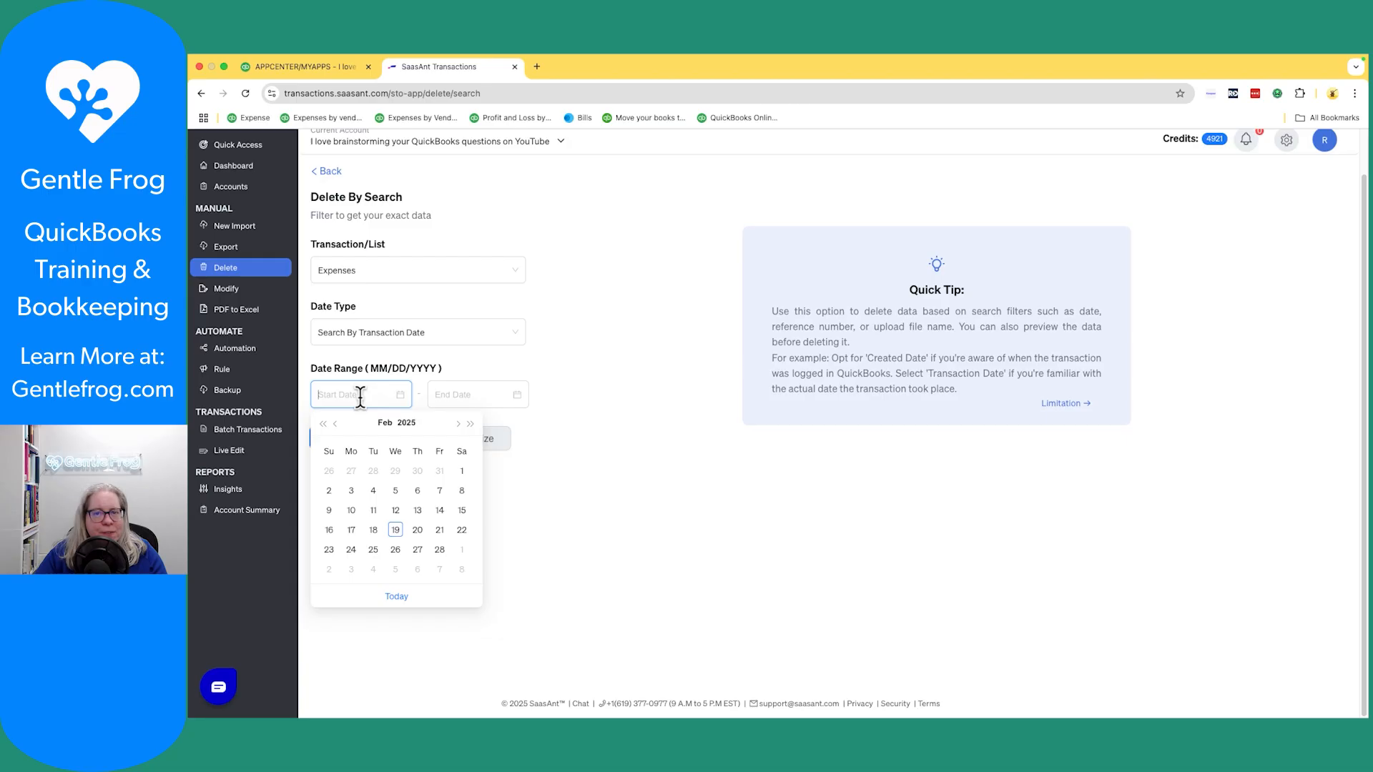
text(01/01/2015)
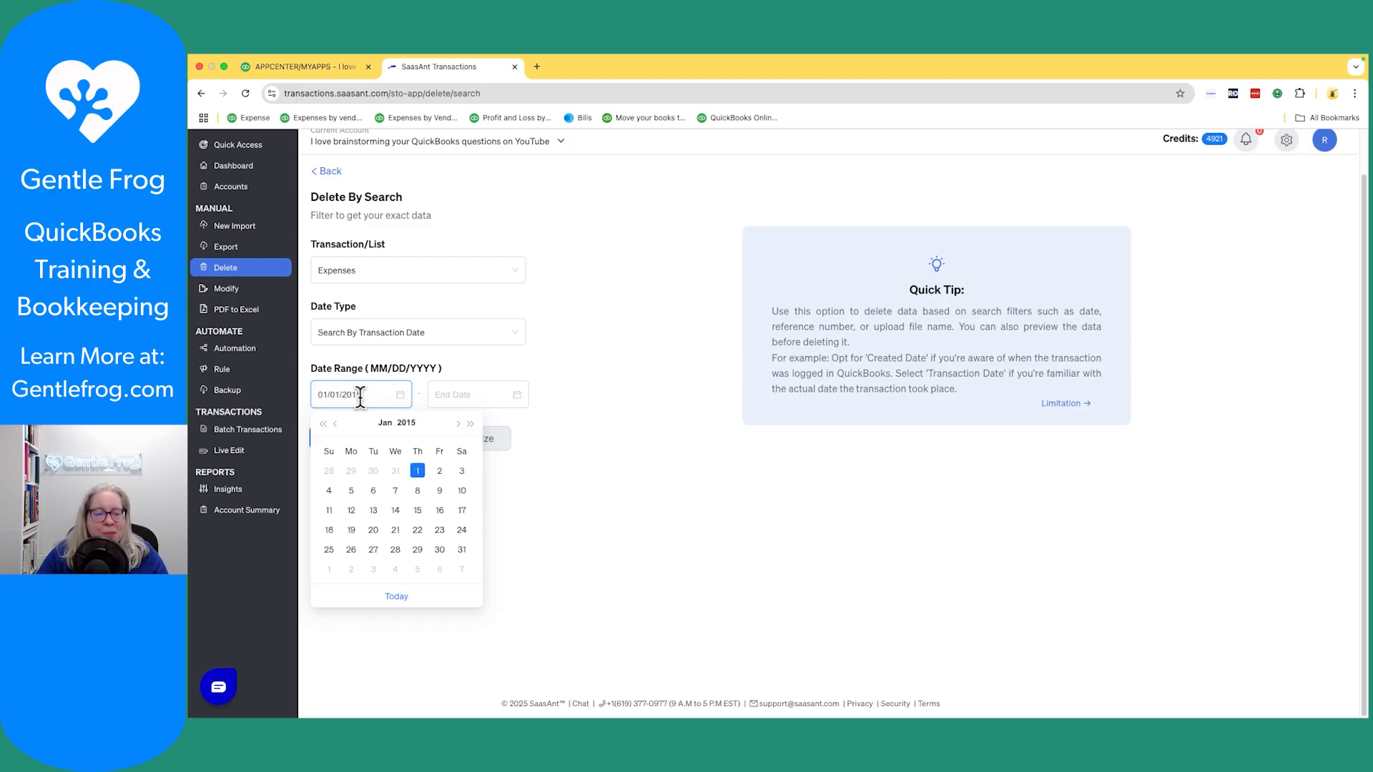
click(477, 394)
text(02/01/2015)
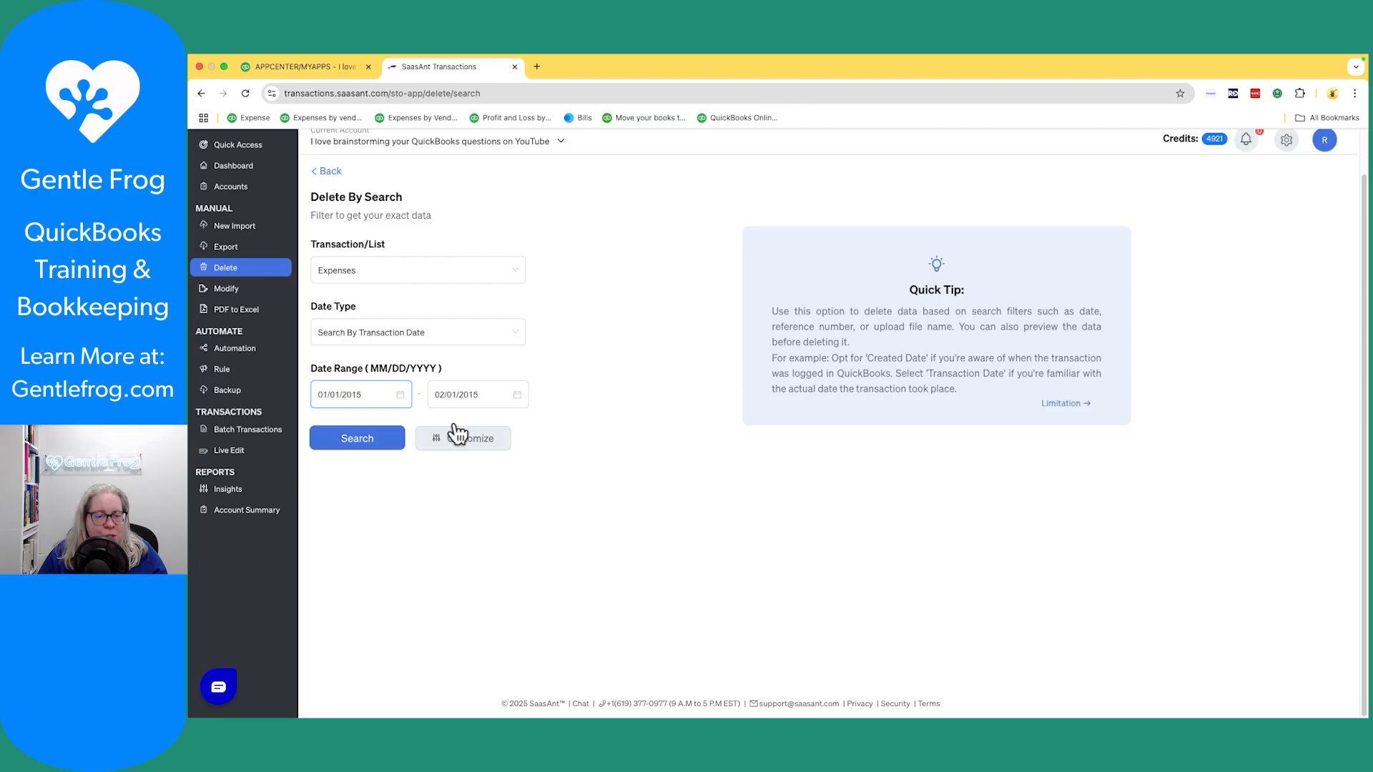
click(478, 394)
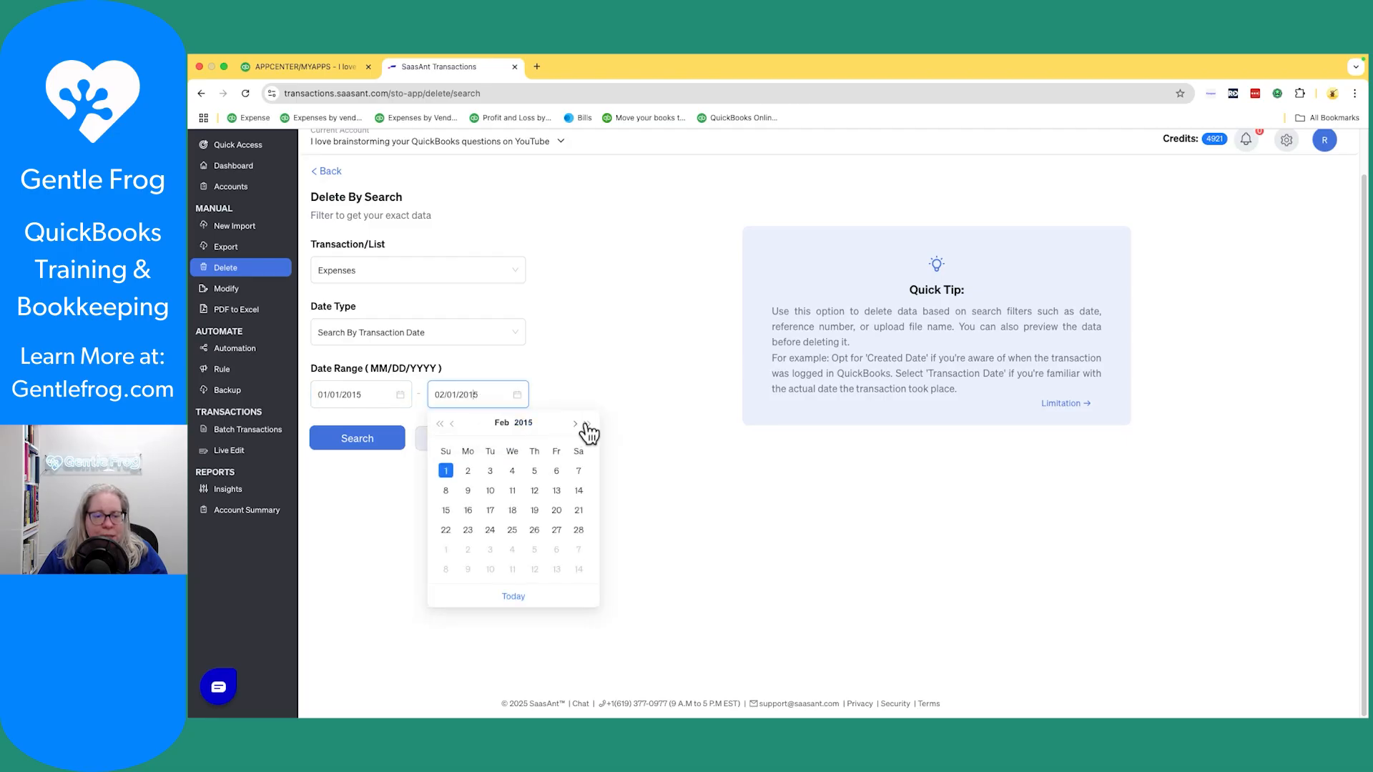
click(587, 423)
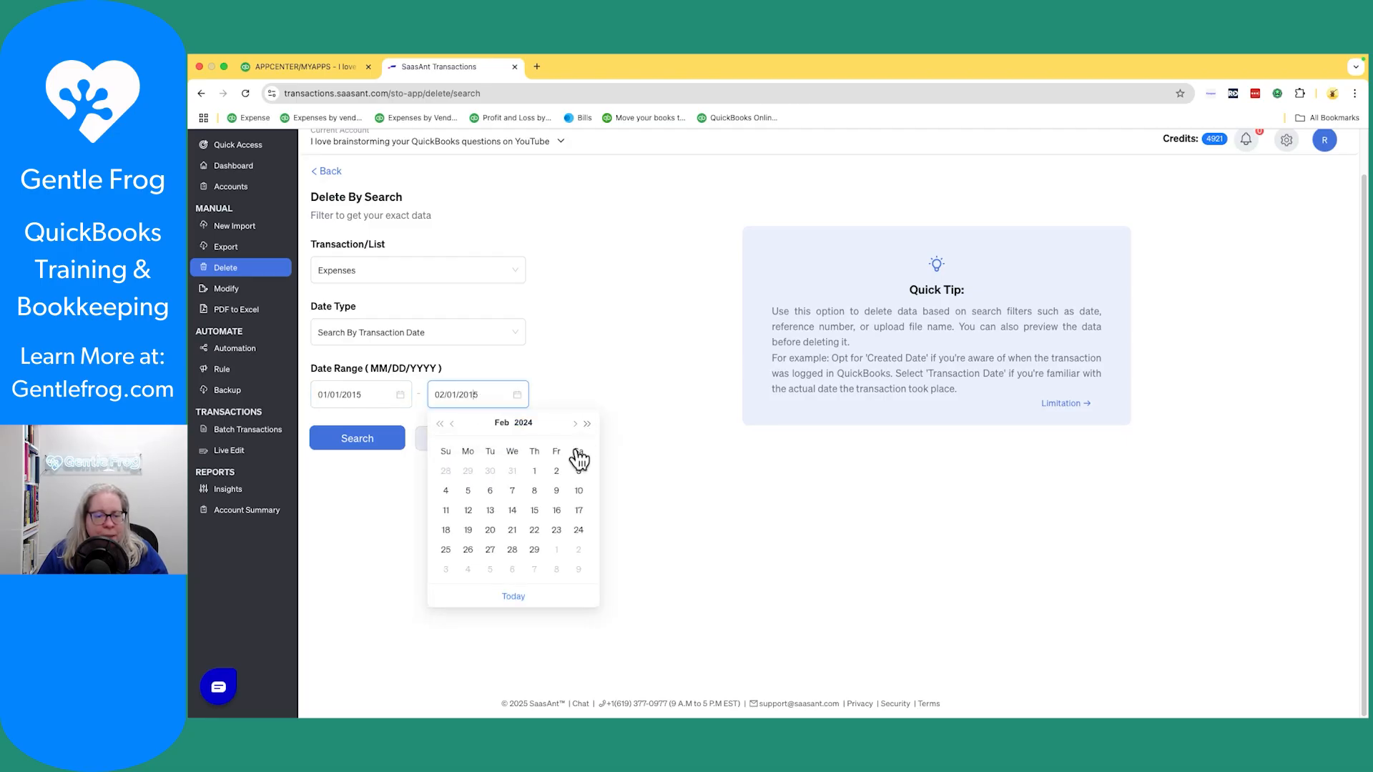
click(534, 549)
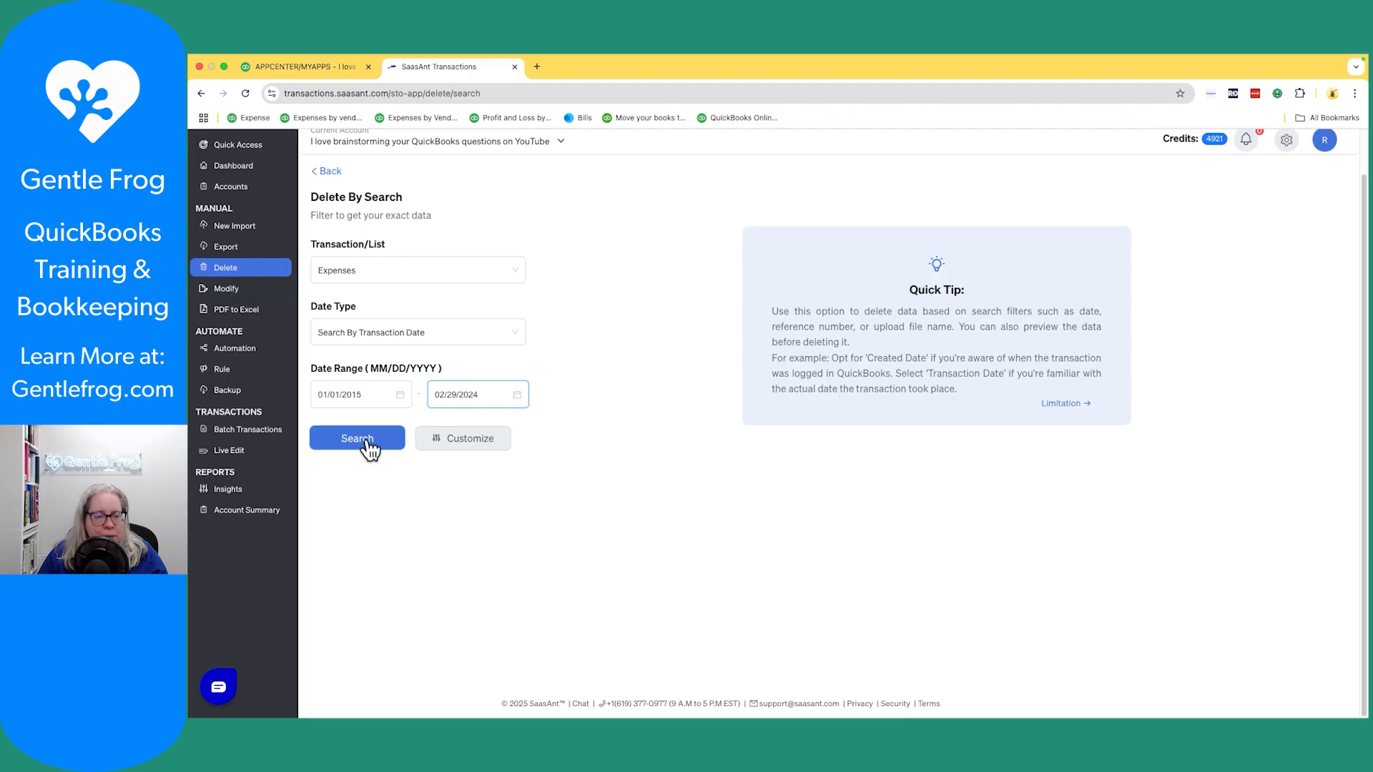
click(356, 437)
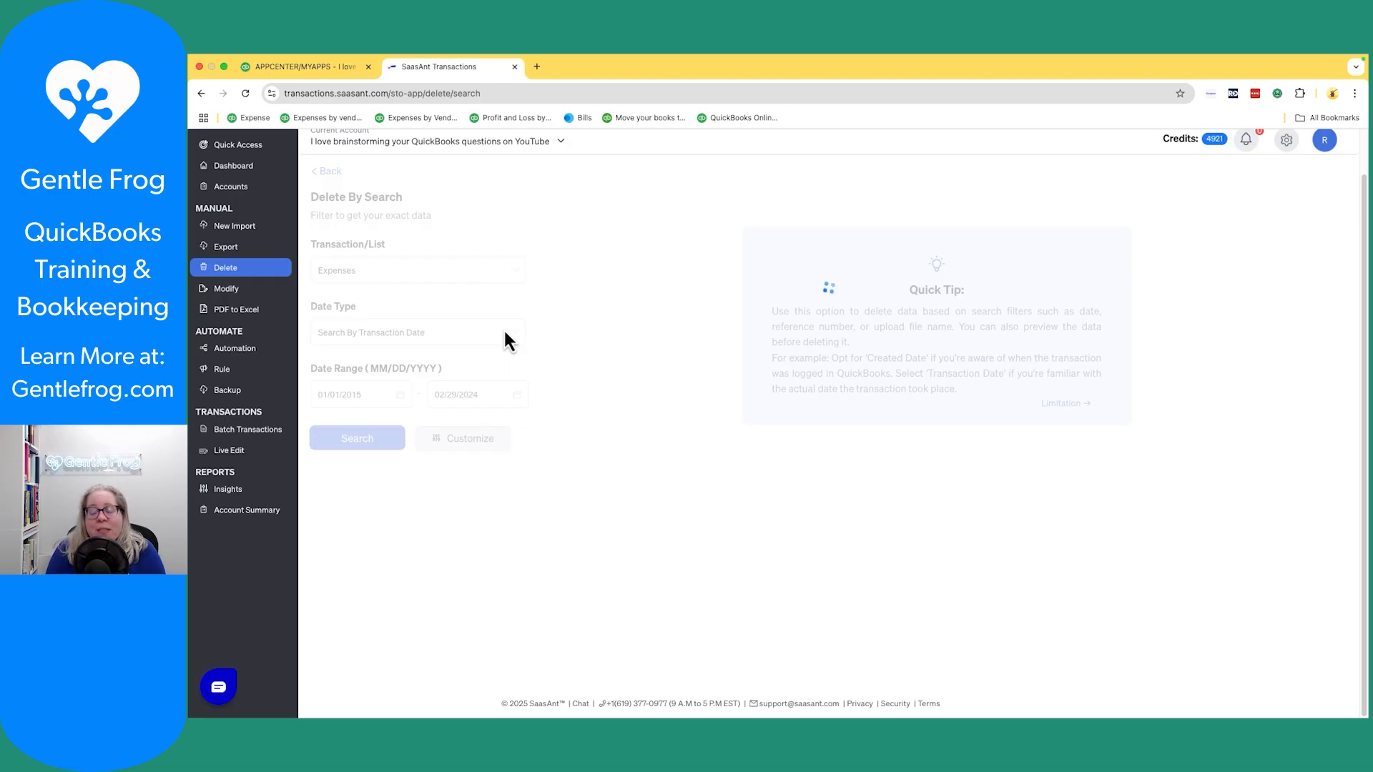
- Wait for the search results listing three expenses, all selected for deletion
click(357, 437)
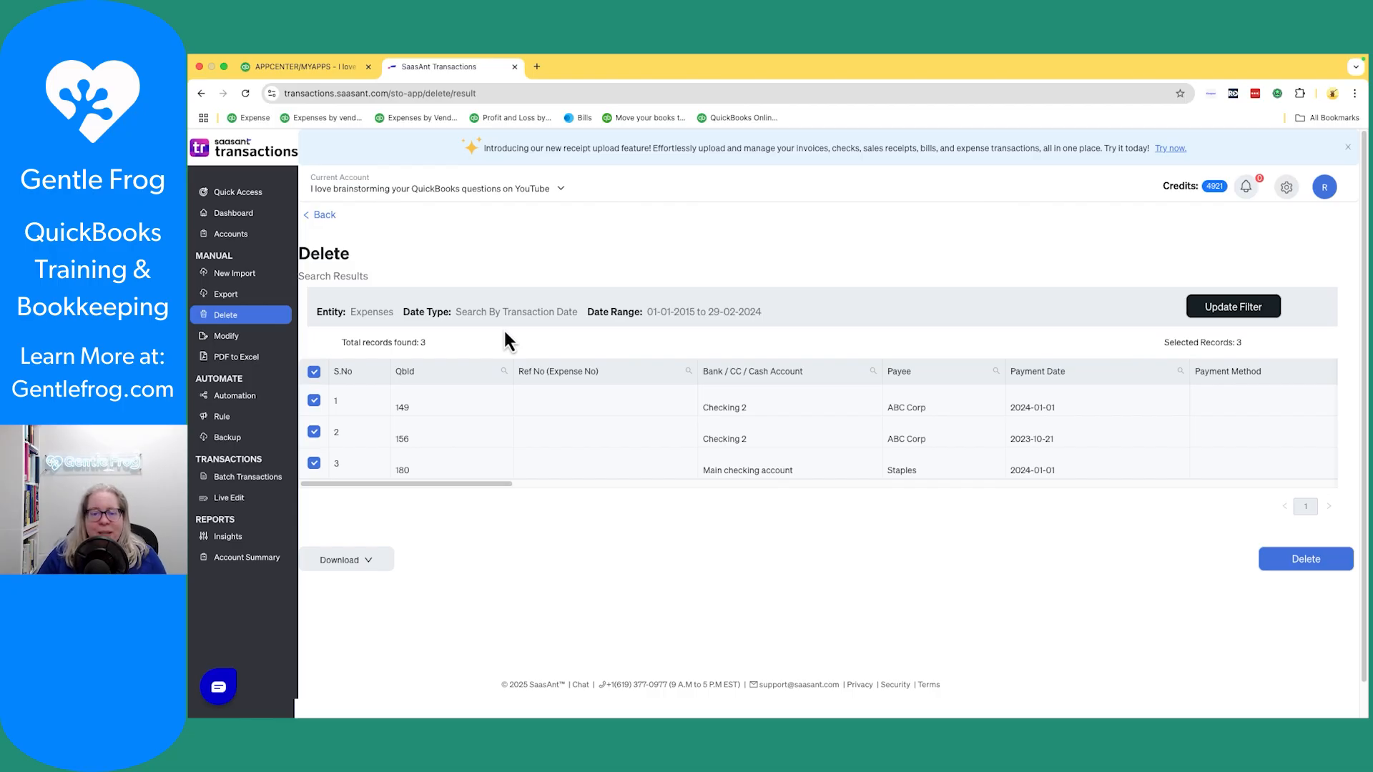
mouse_move(632, 424)
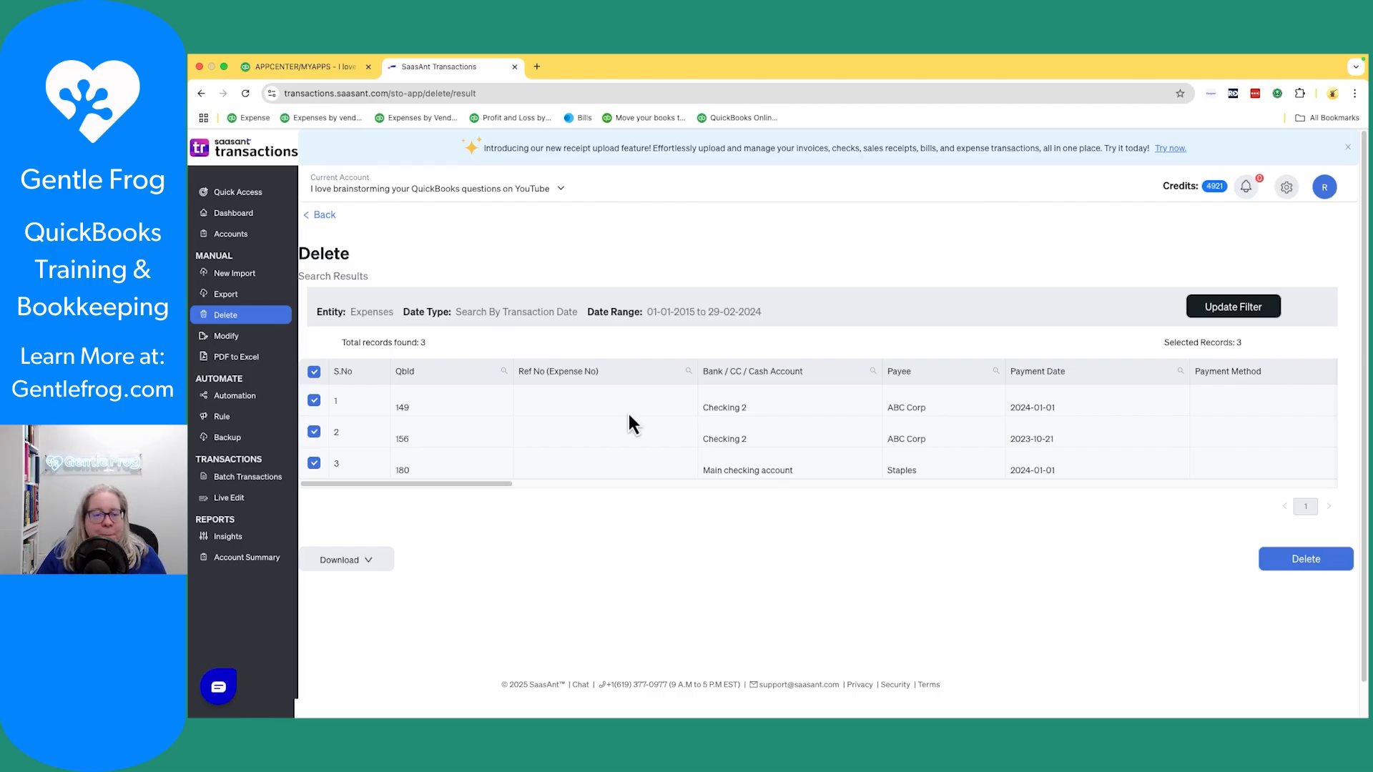
click(1347, 147)
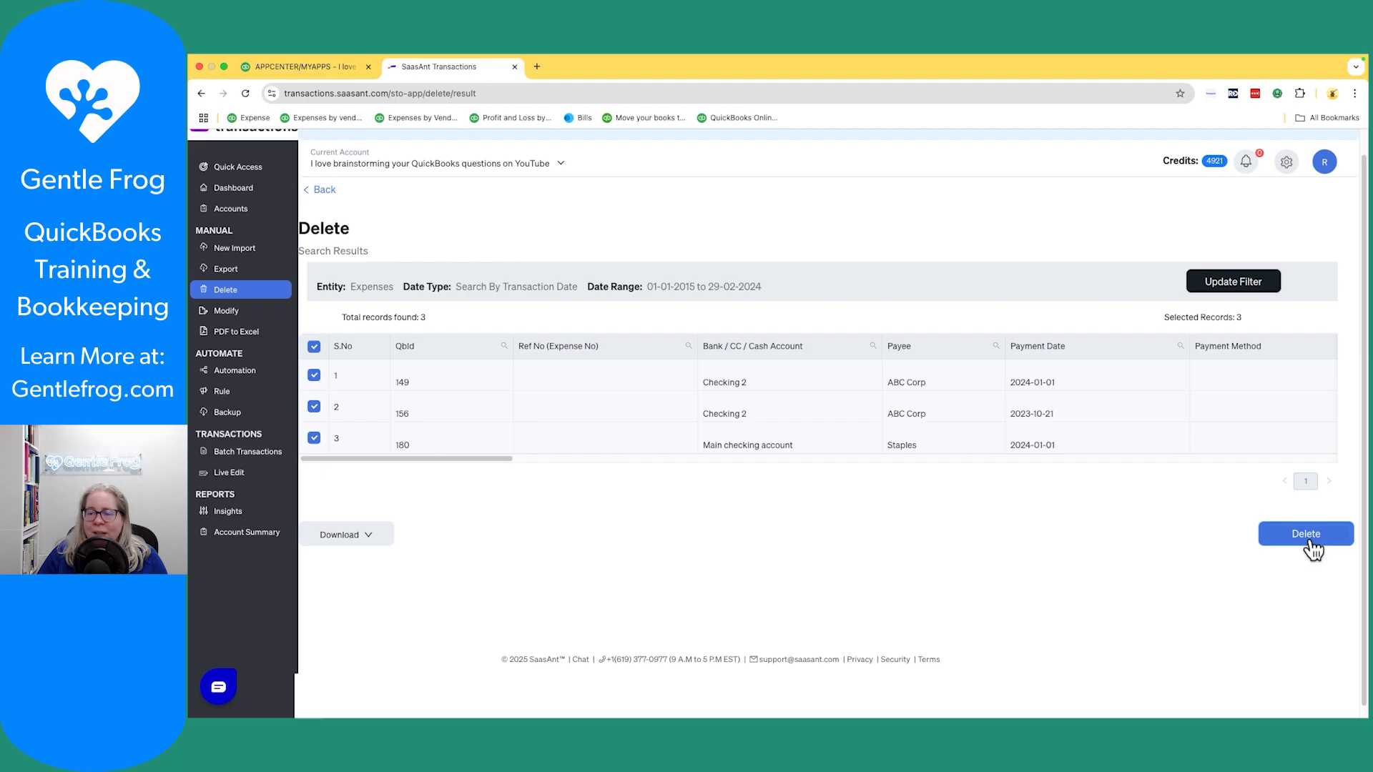
- Delete the three expenses, view the 3-success result details, and return to QuickBooks Online
click(1305, 534)
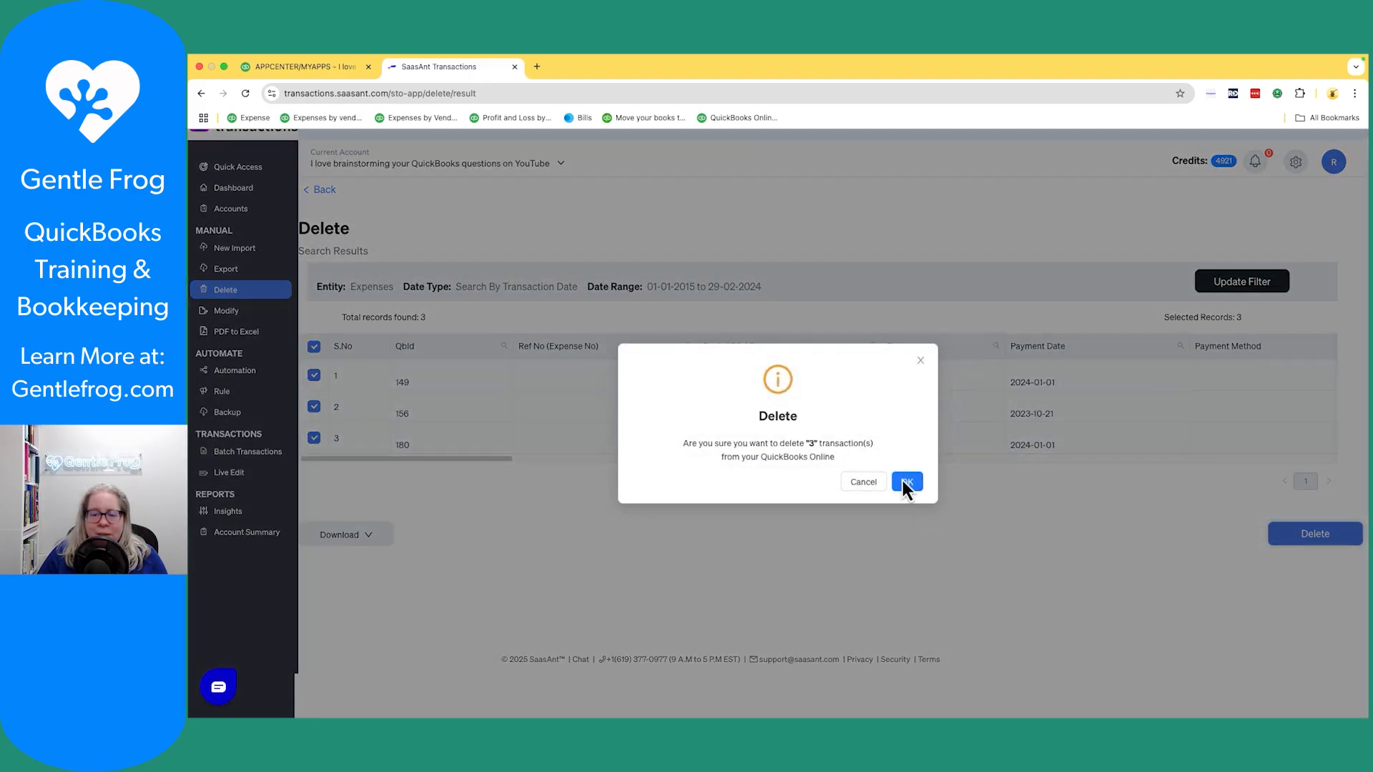
click(907, 482)
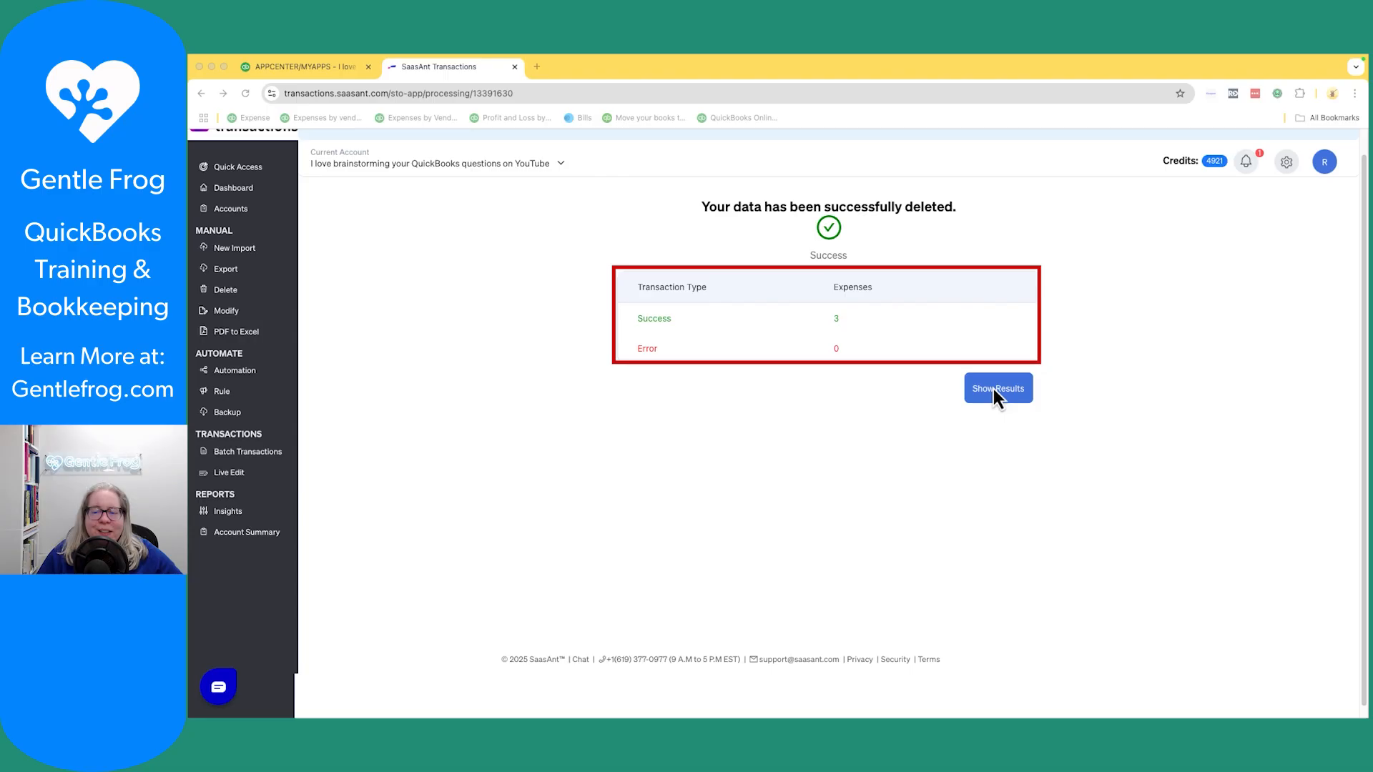
click(996, 388)
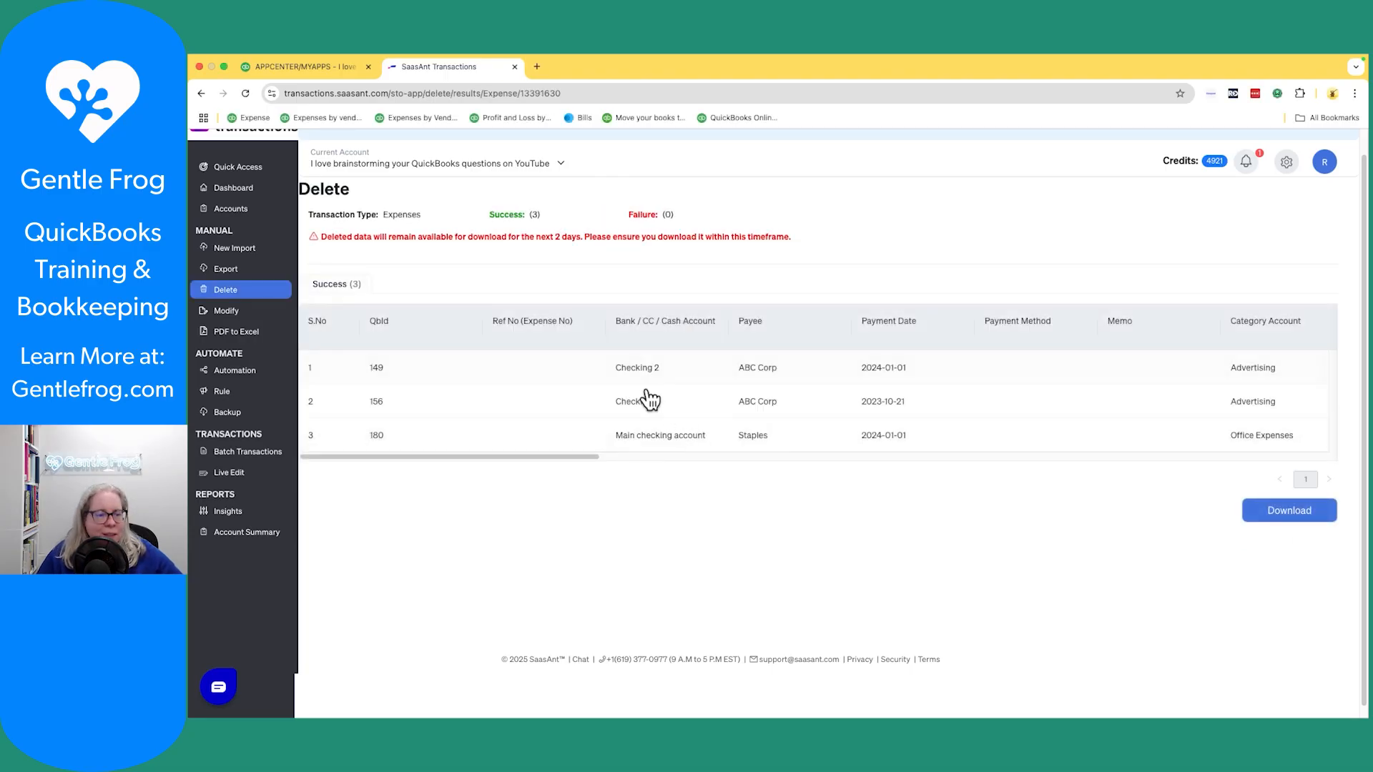
click(298, 67)
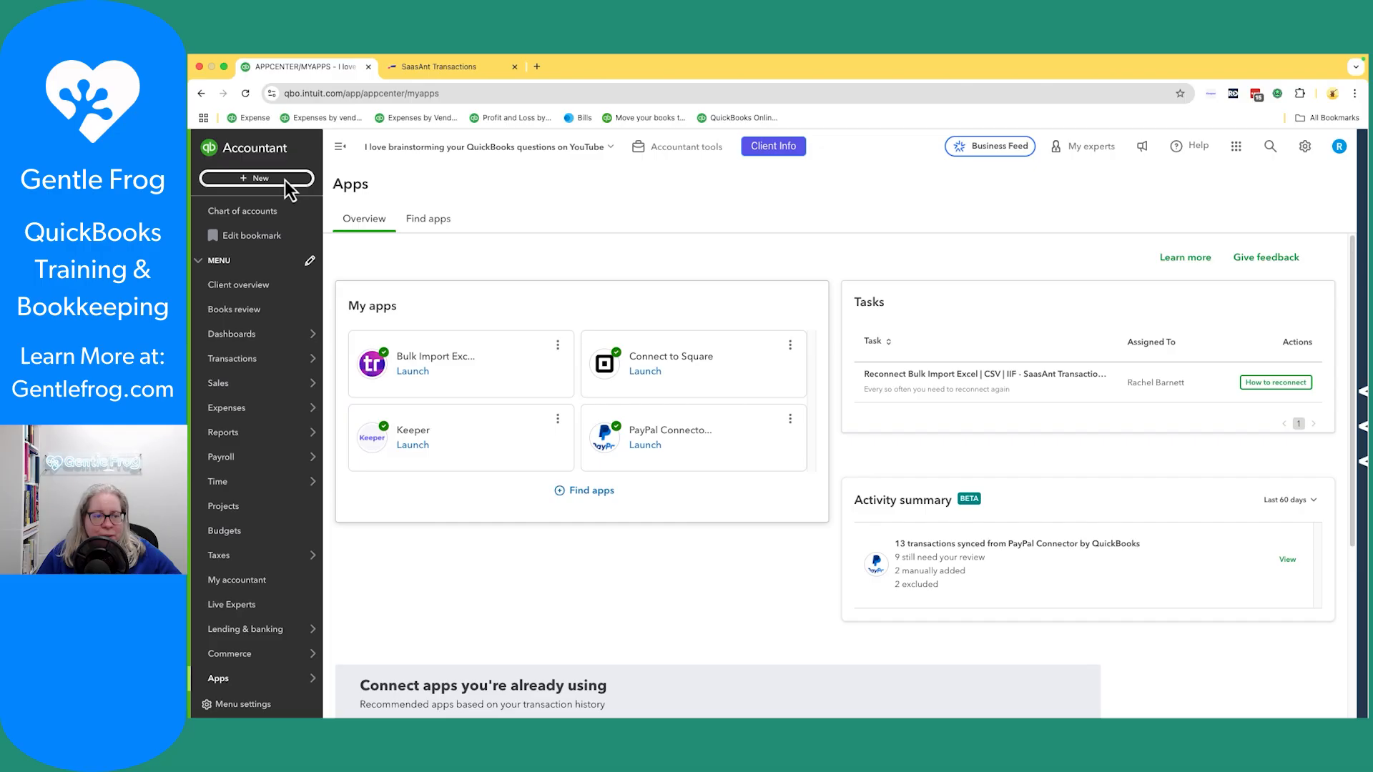
mouse_move(226, 408)
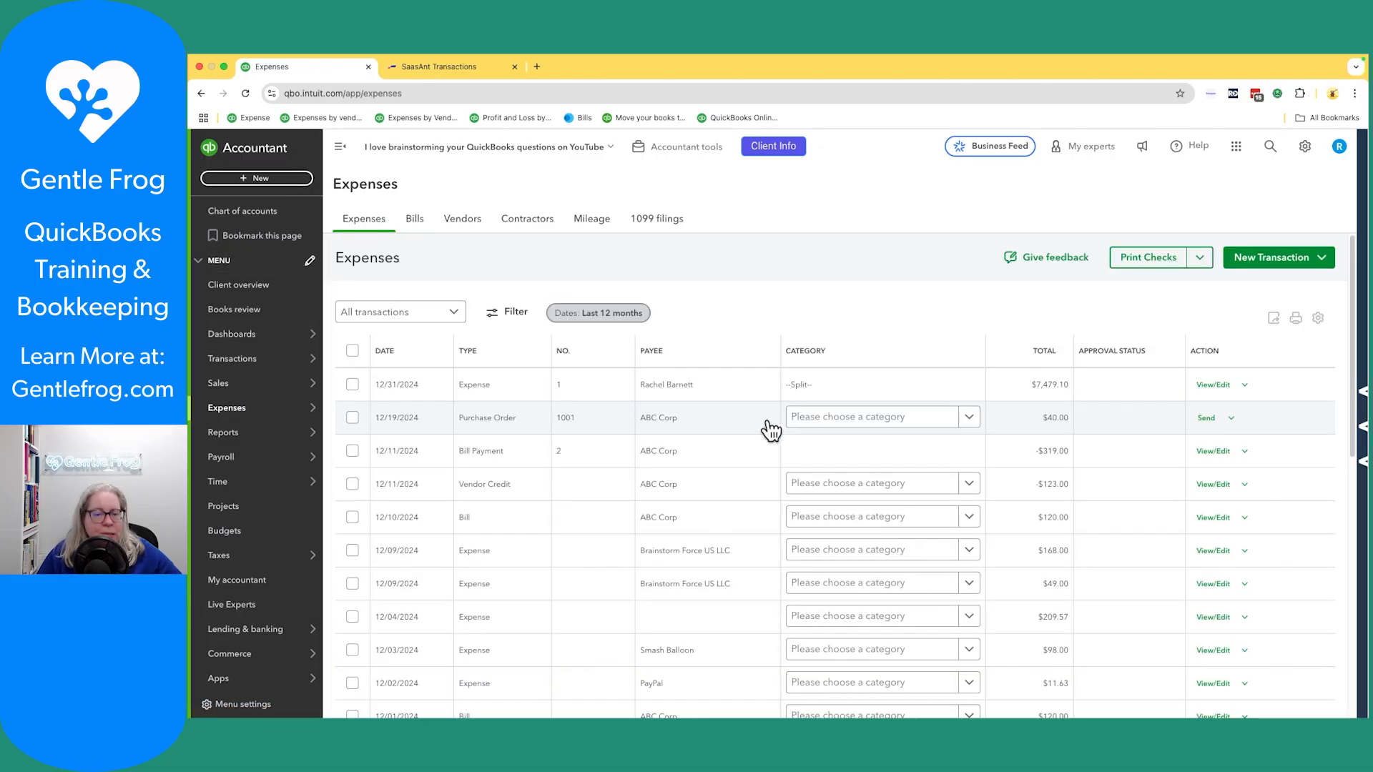
- Scroll through the QuickBooks Online Expenses list to check remaining transactions
scroll(down, 3)
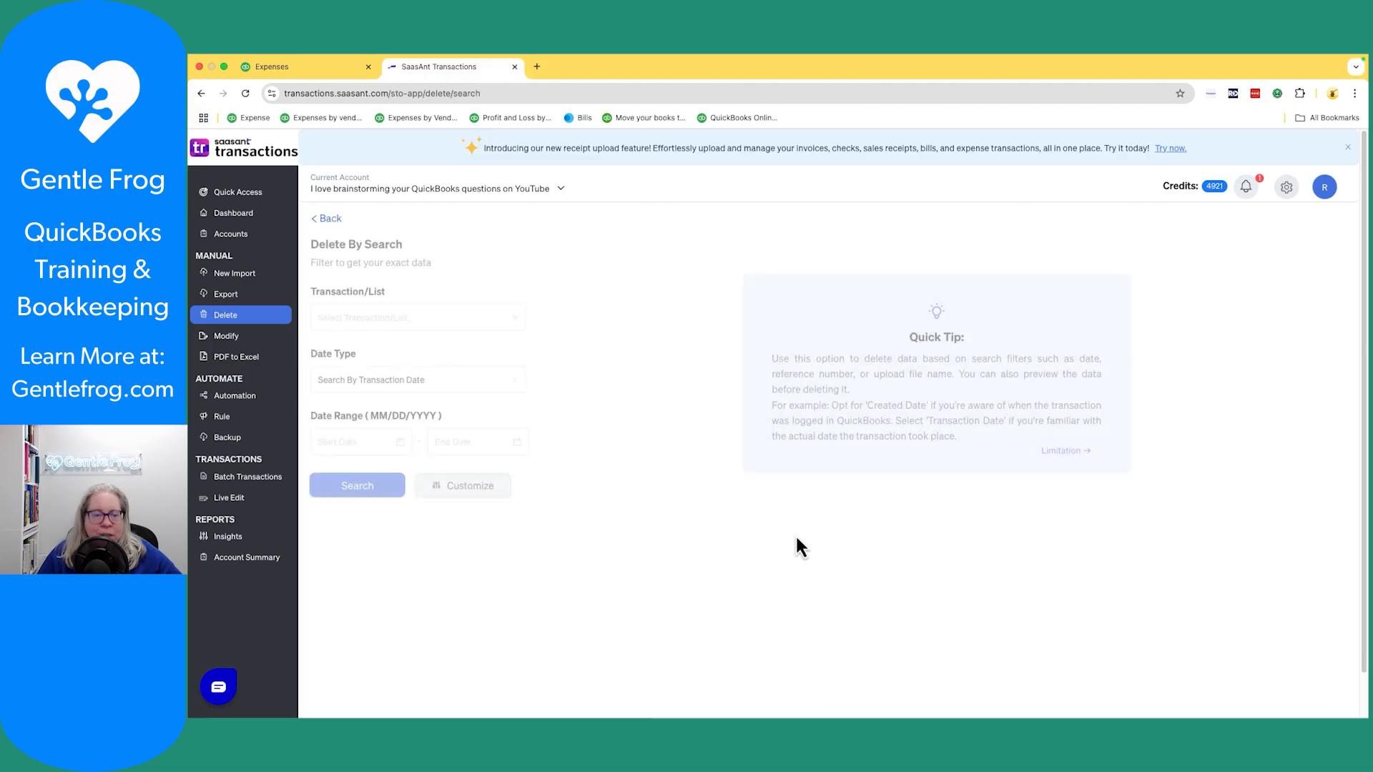
- Search Expenses by transaction date from 01/01/2024 to 02/01/2025
click(416, 318)
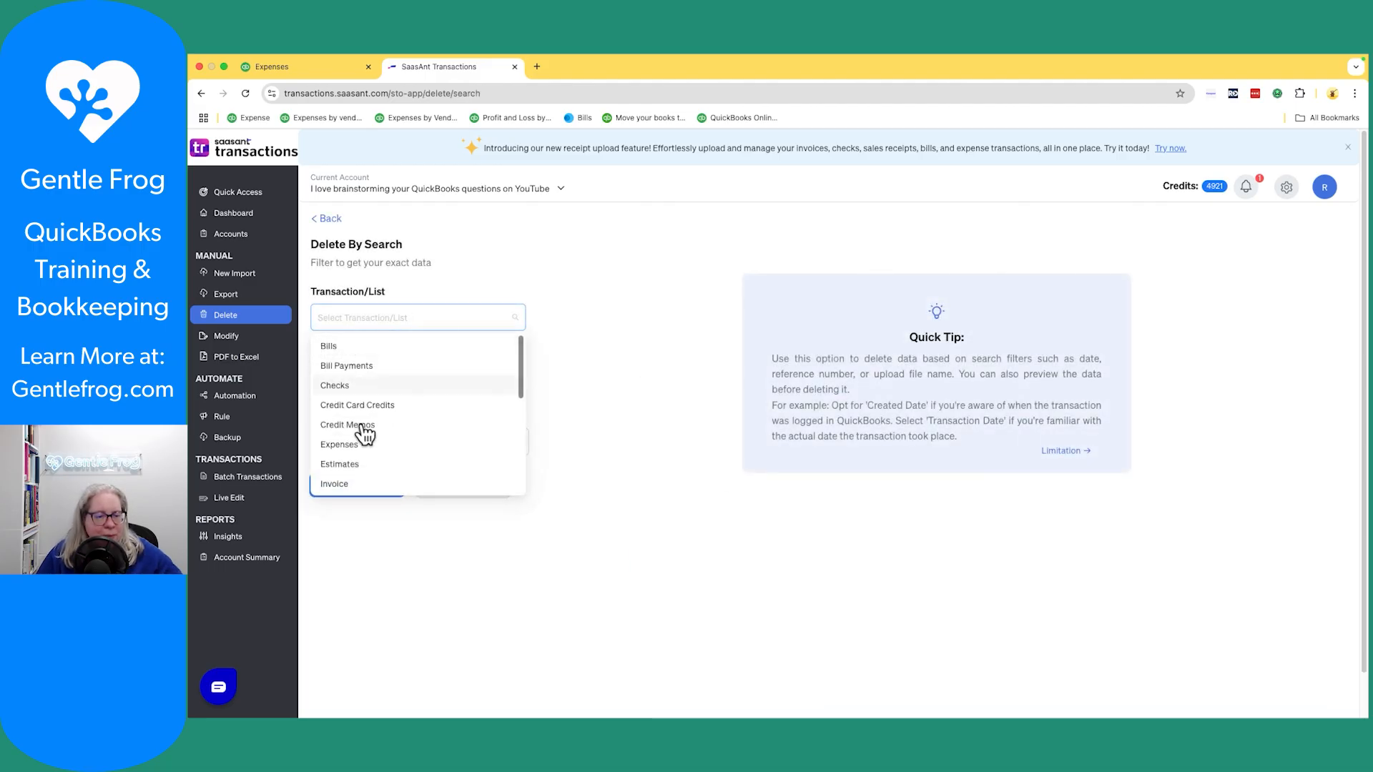
click(346, 425)
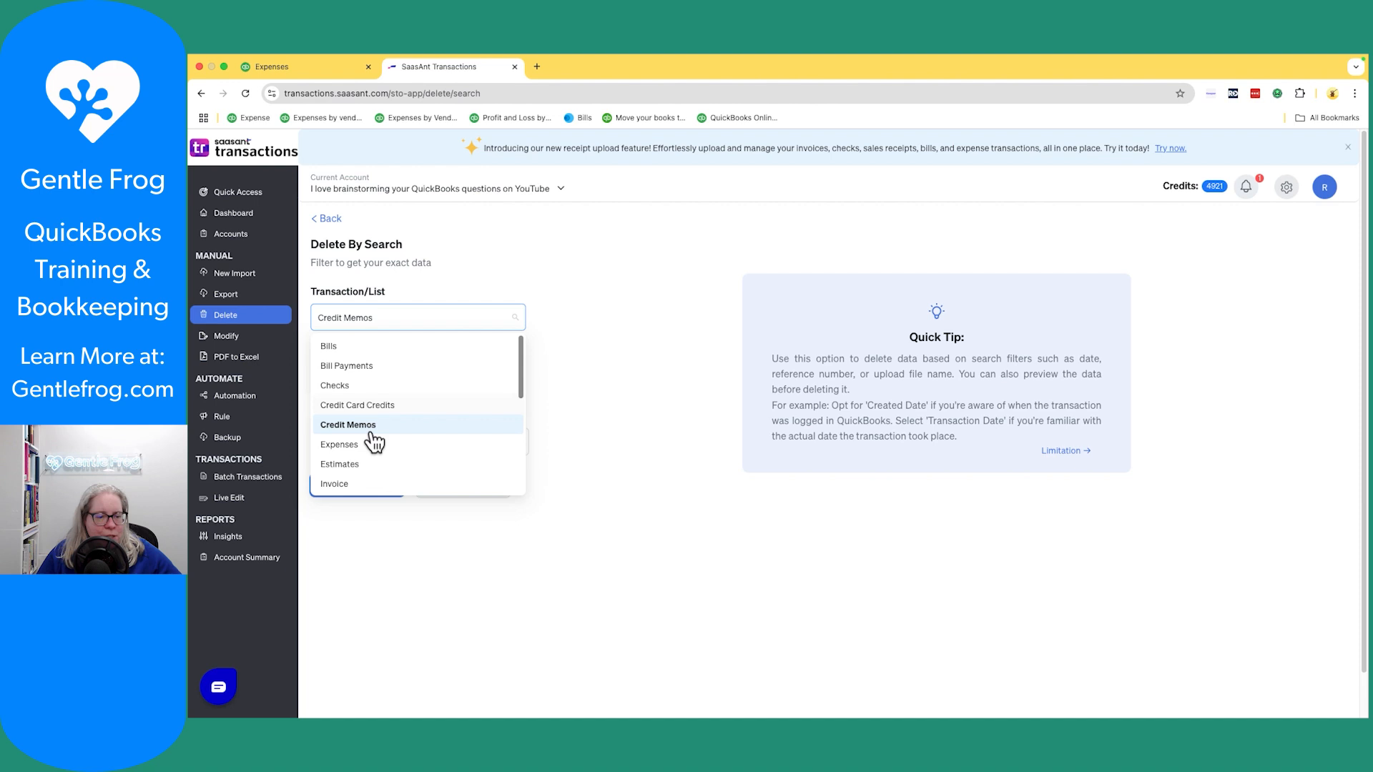
click(339, 443)
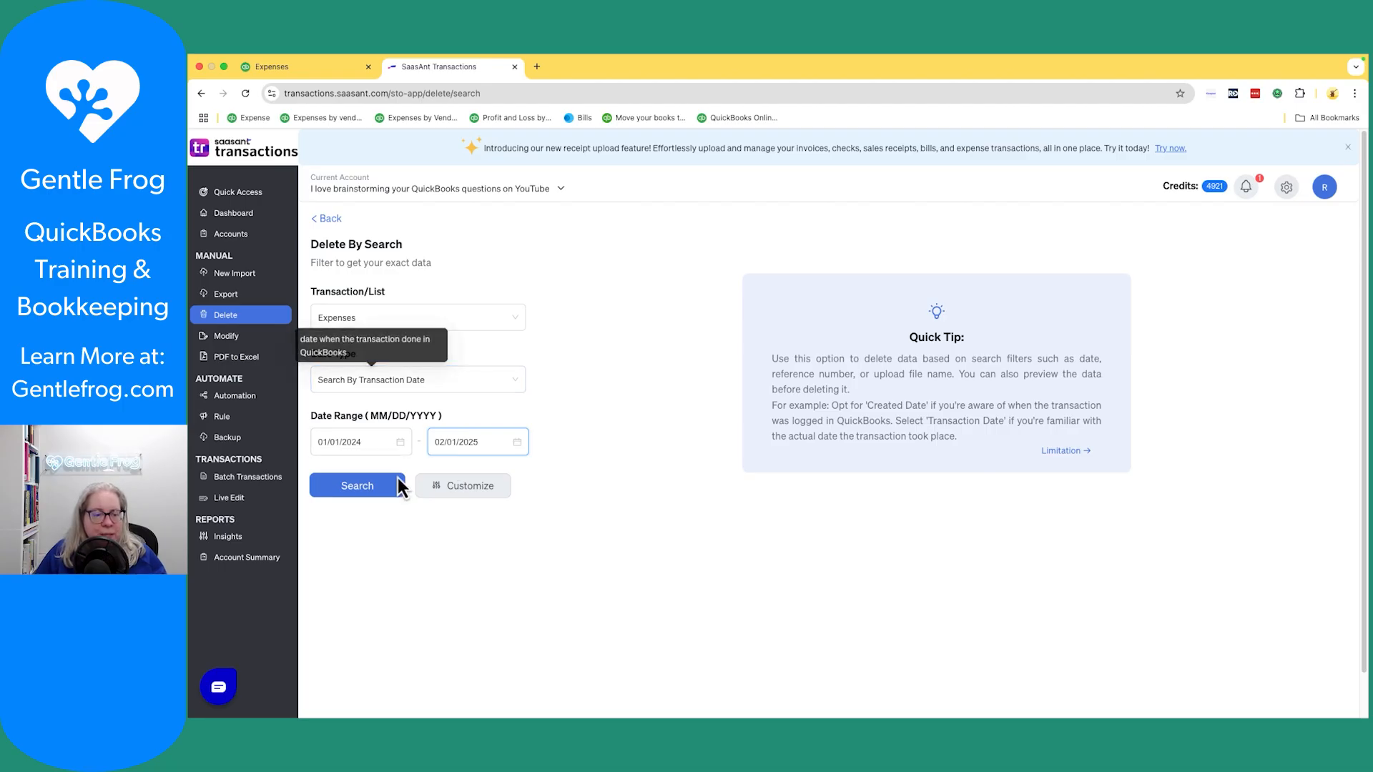
click(356, 485)
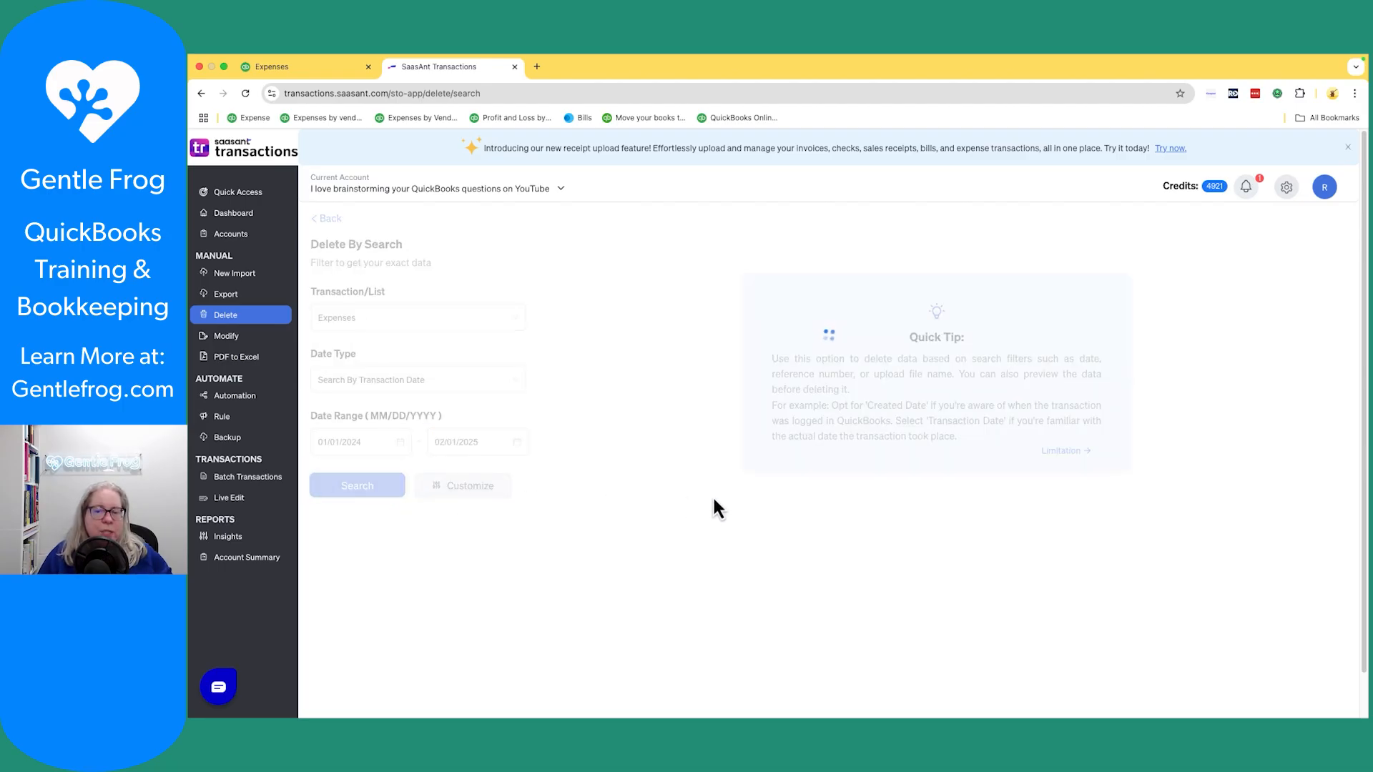
- Delete the 15 selected expenses from the 28 found, confirming the deletion
click(356, 484)
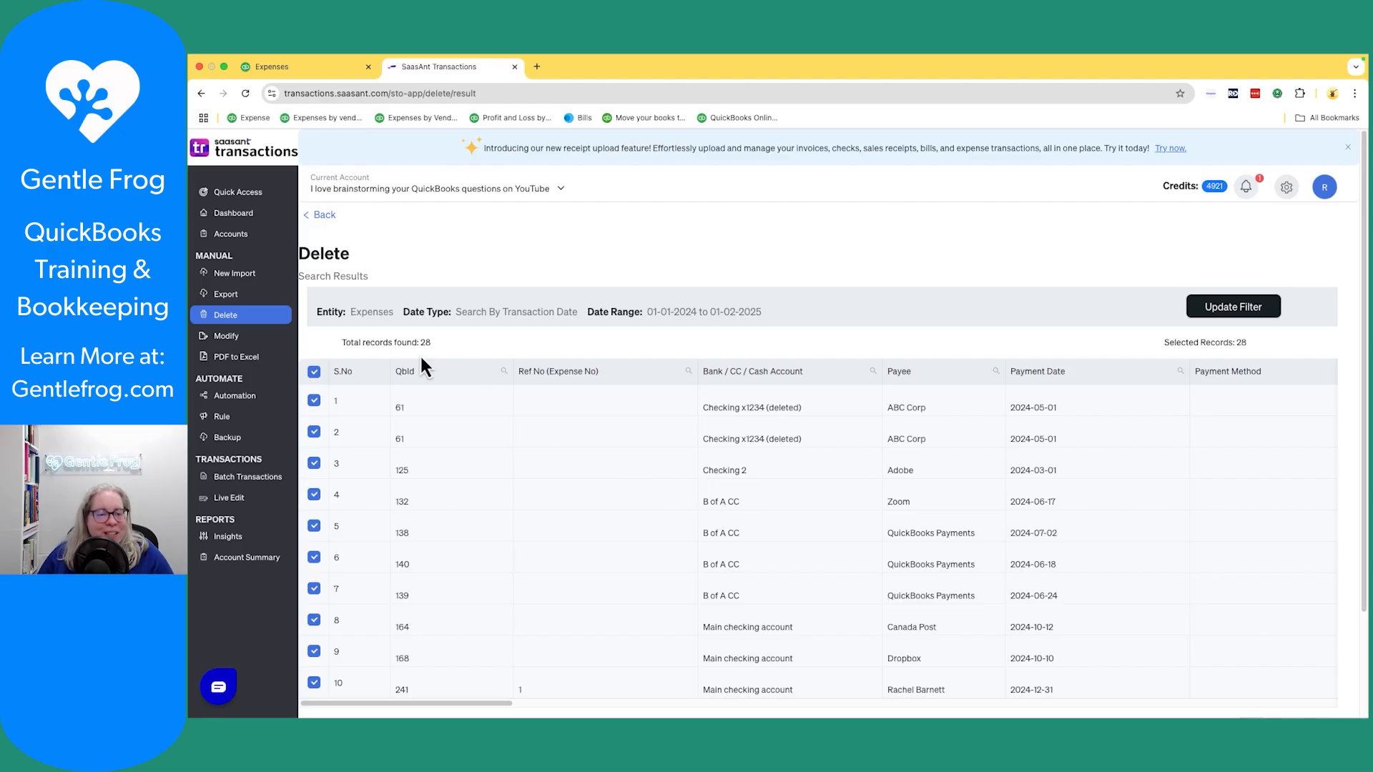
scroll(down, 3)
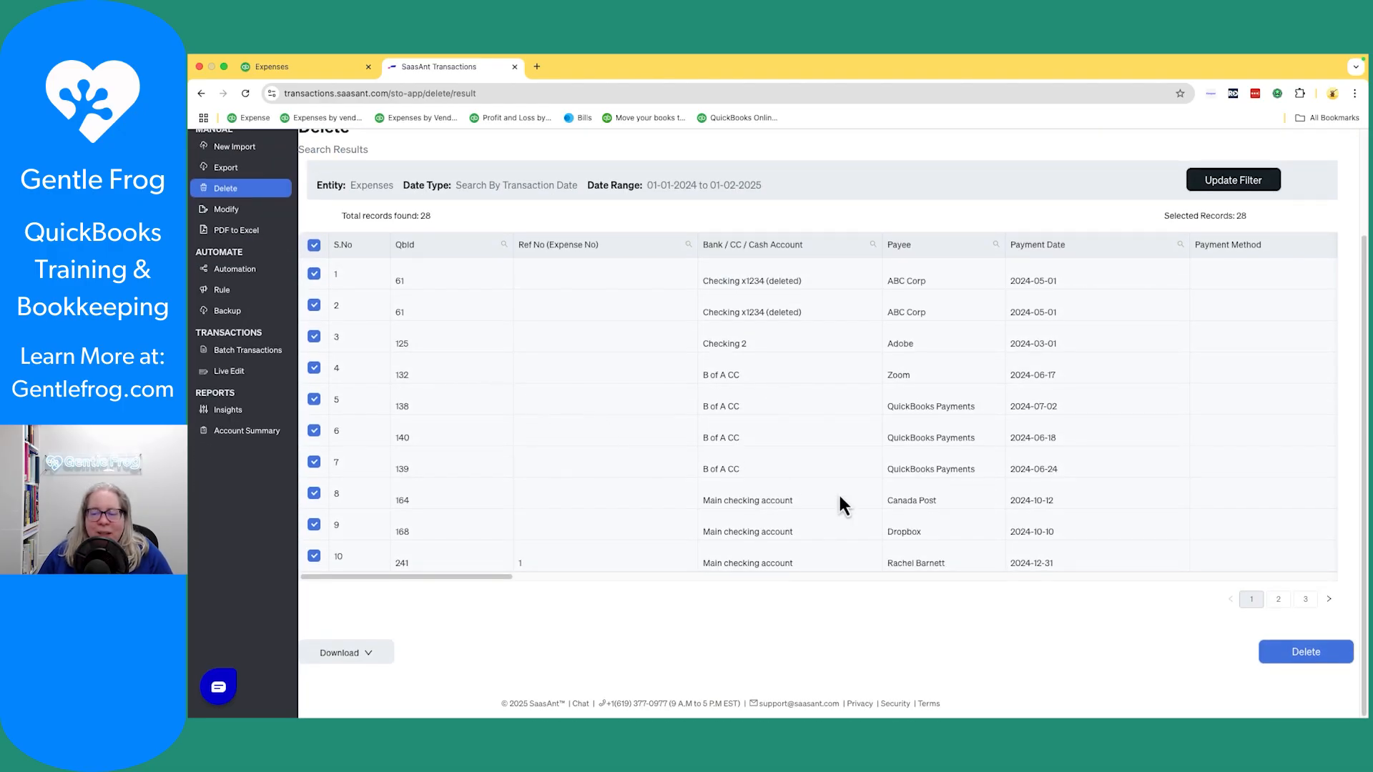
click(1305, 652)
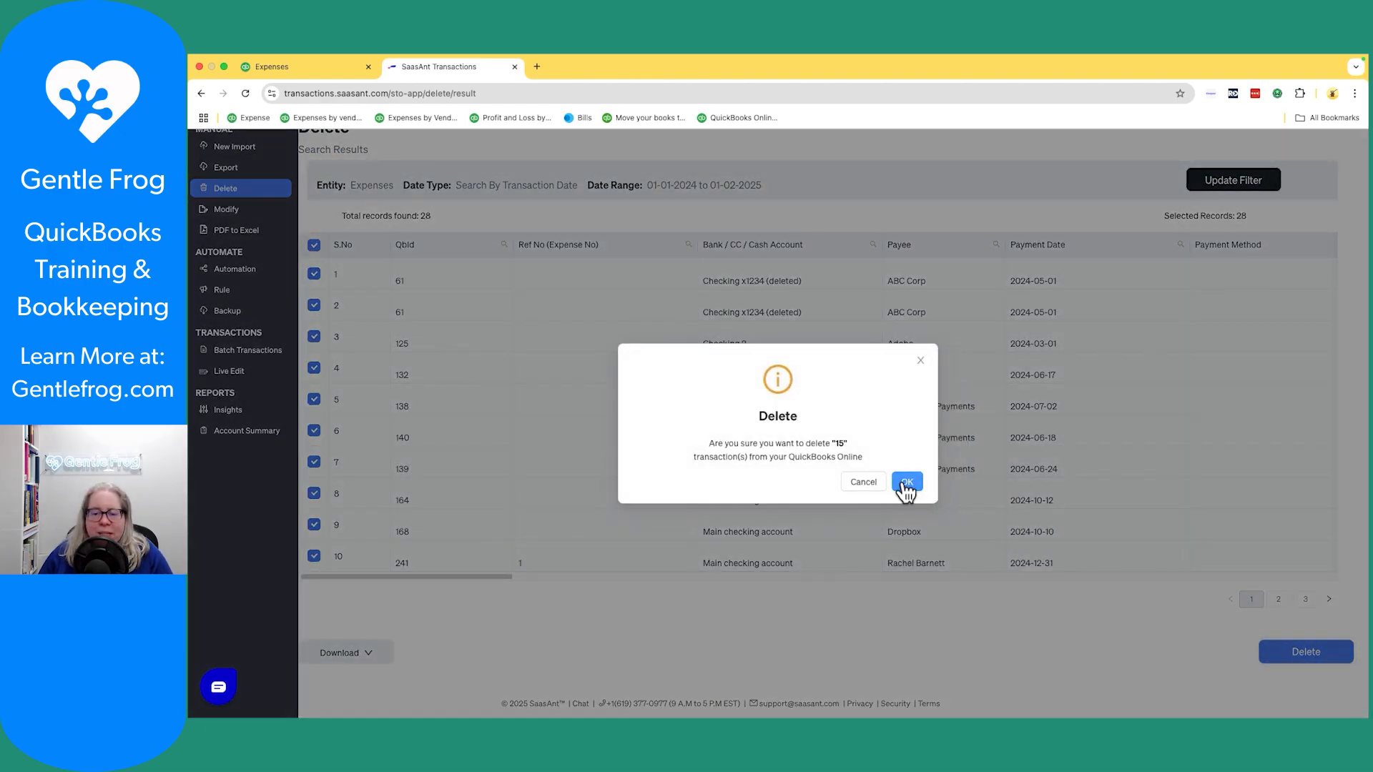
click(907, 481)
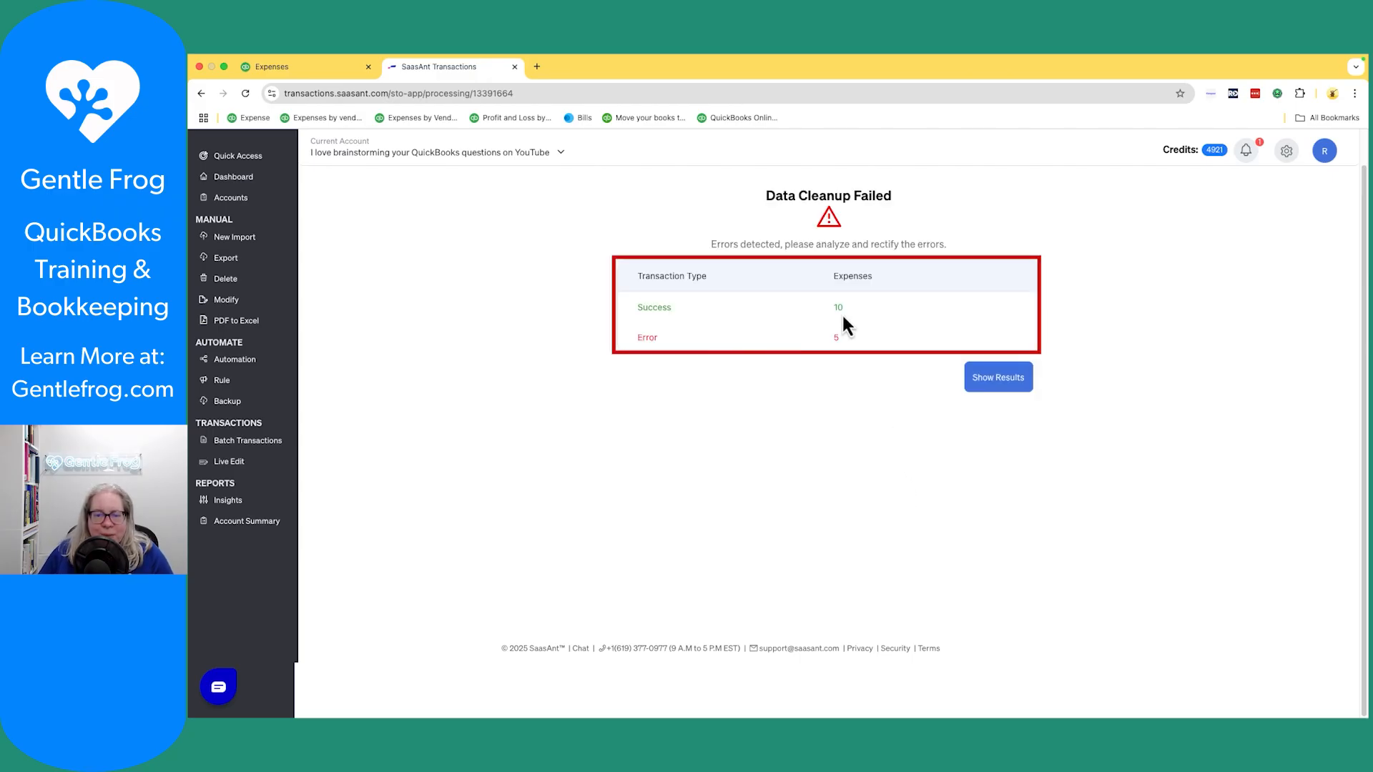
- Review the five error messages and ten deleted expenses, then return to the Delete Data page
click(997, 377)
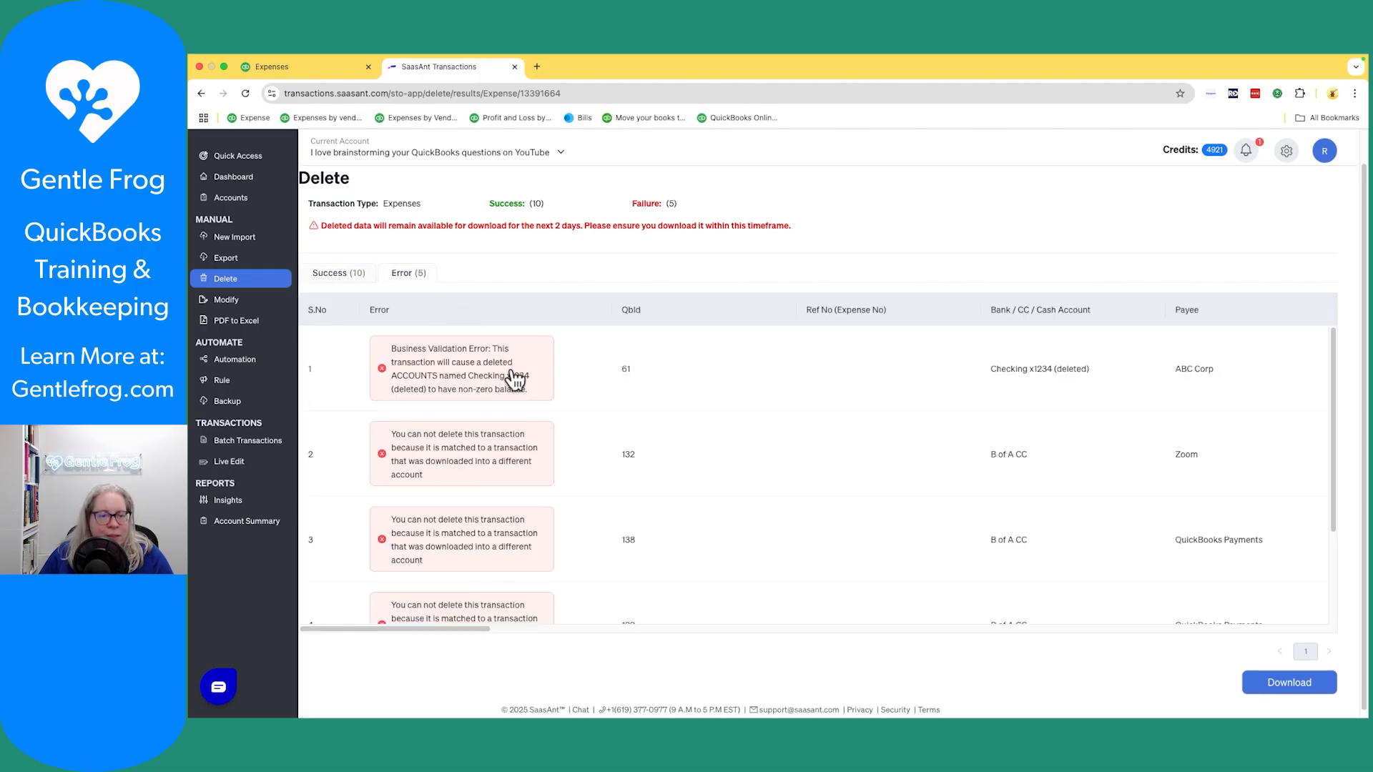
mouse_move(556, 421)
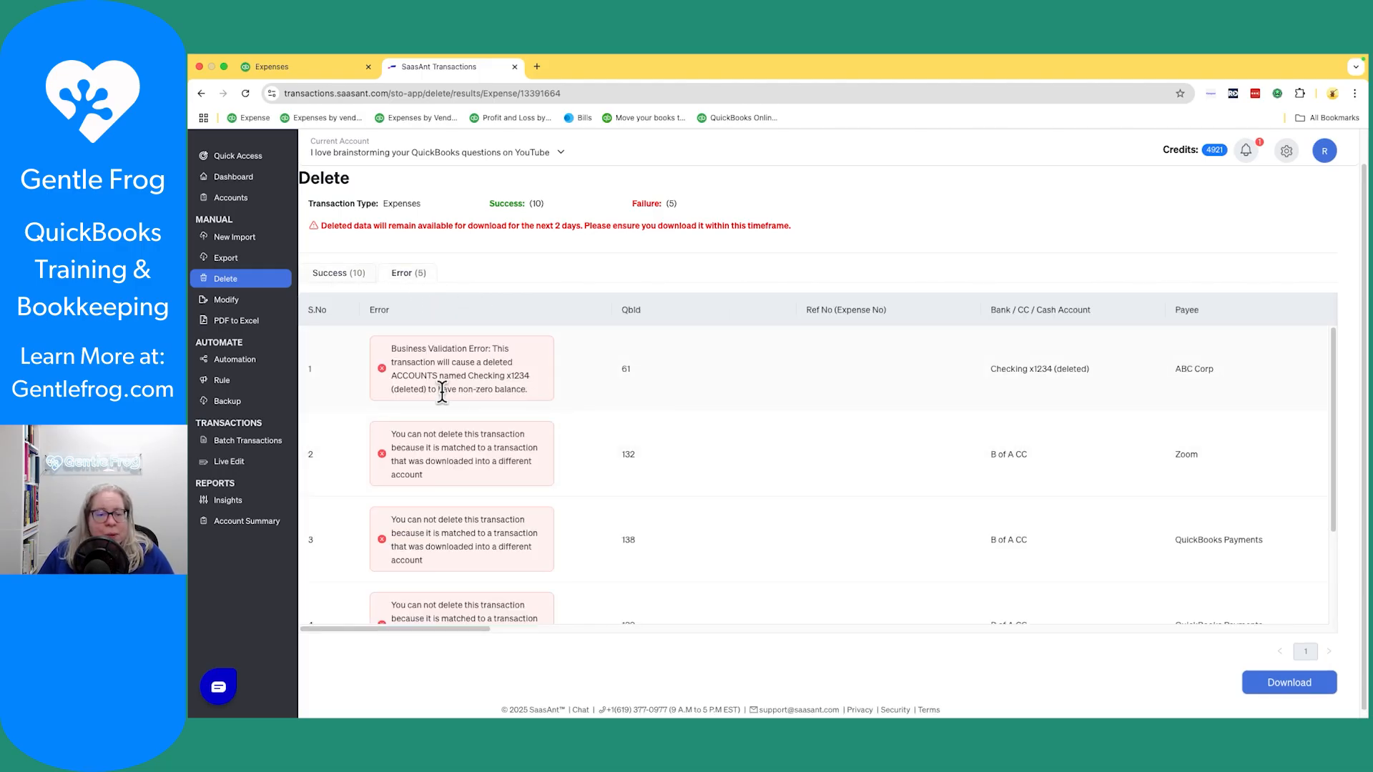
double_click(482, 375)
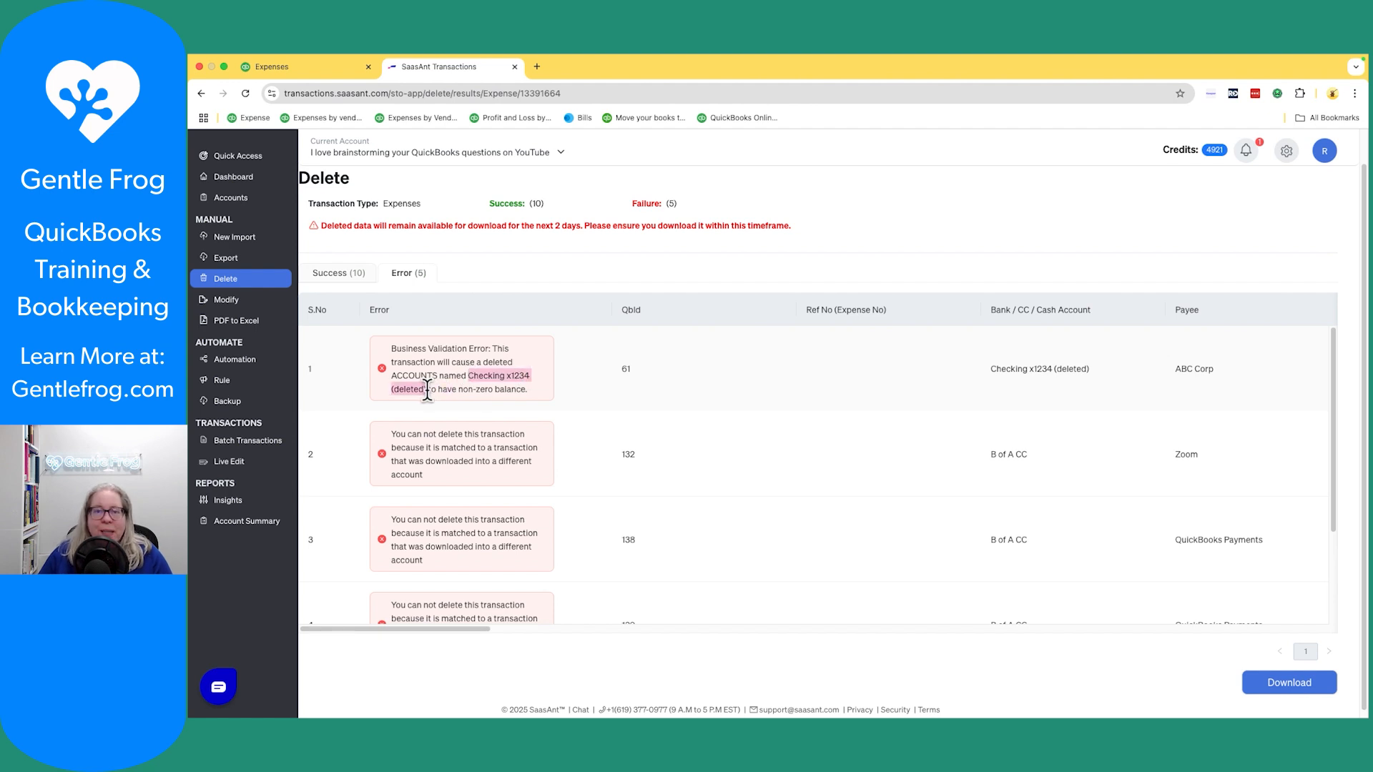
mouse_move(536, 429)
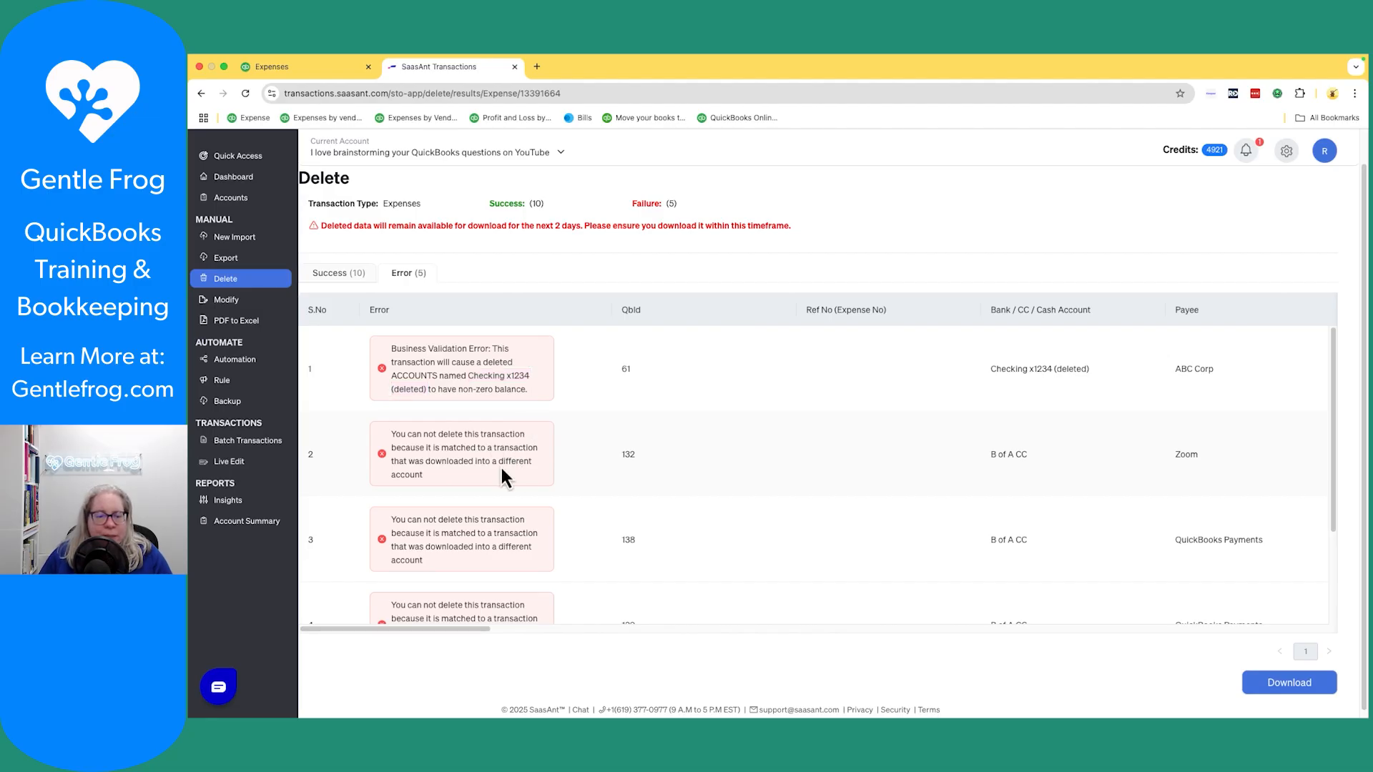
mouse_move(701, 499)
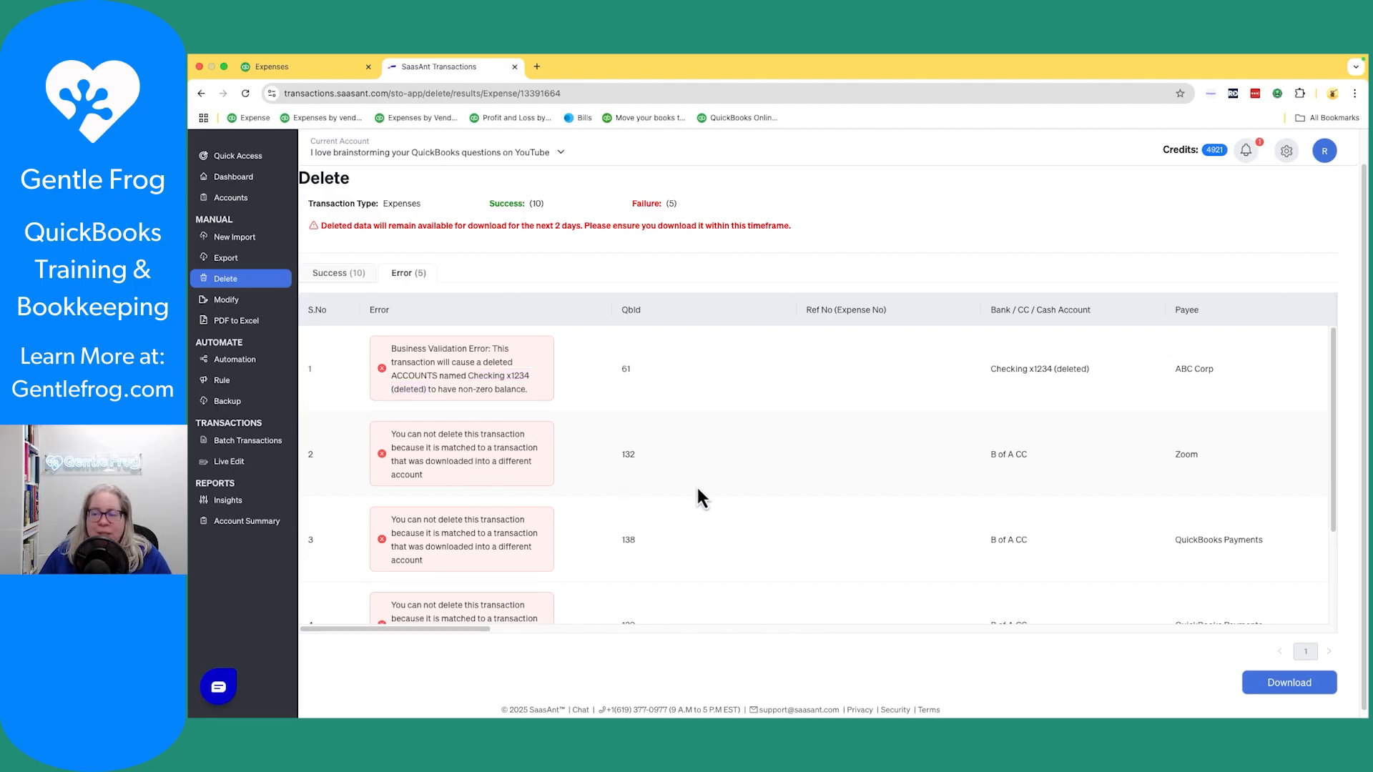
mouse_move(783, 504)
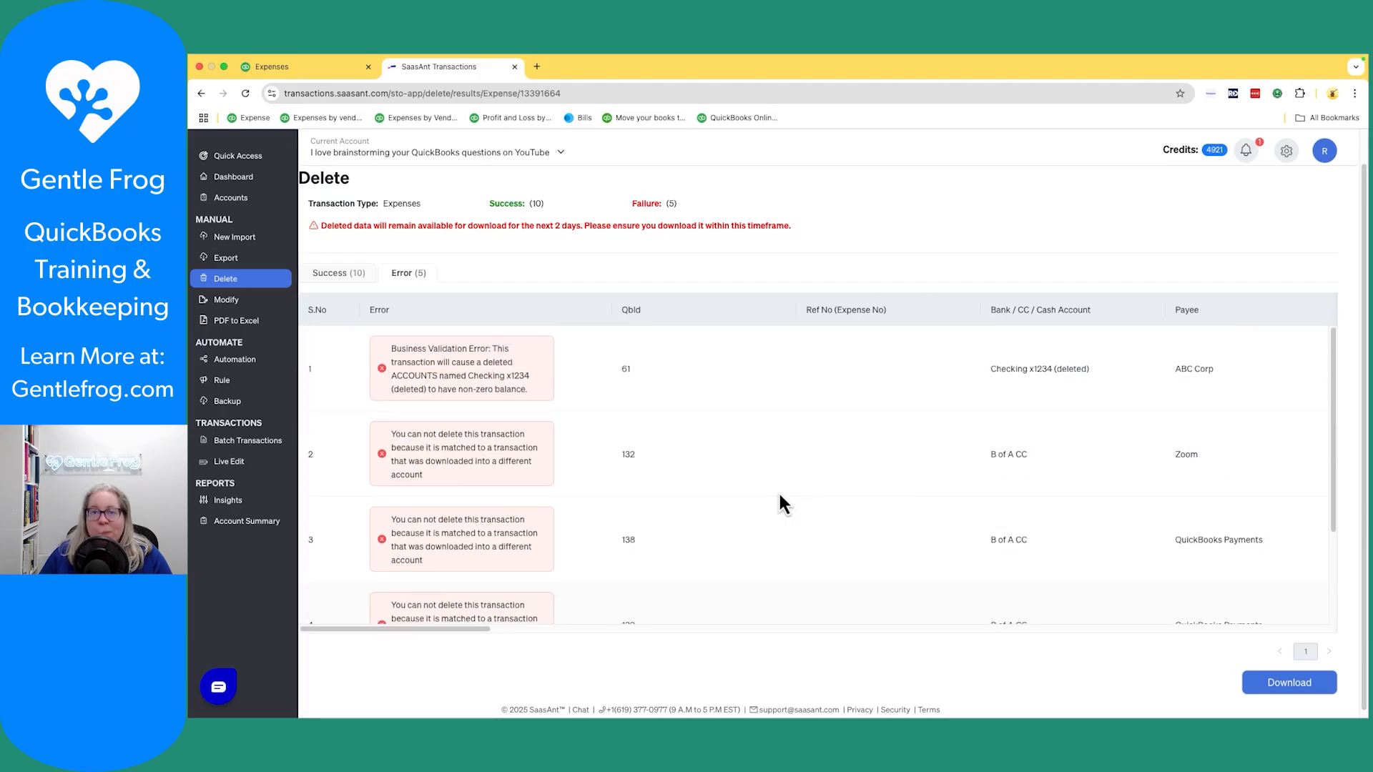
mouse_move(387, 306)
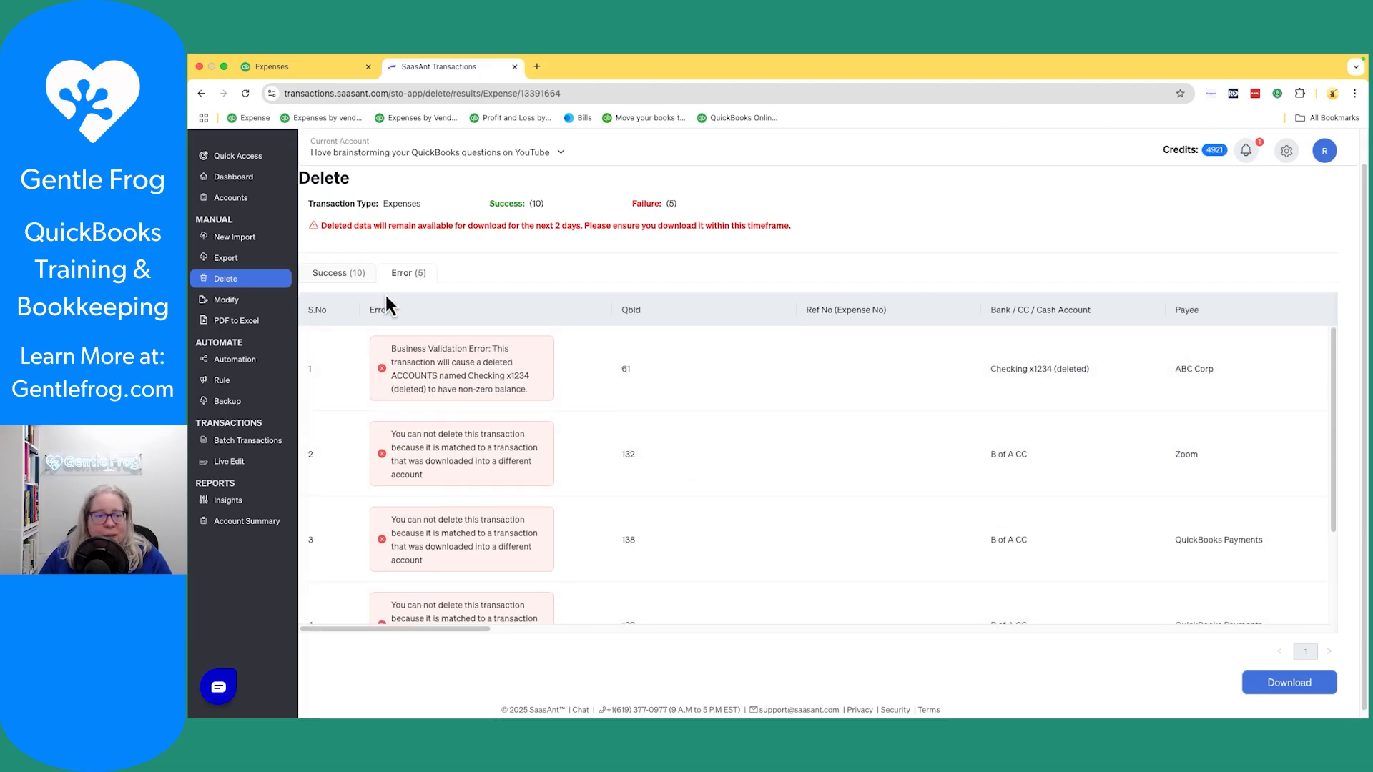
click(337, 271)
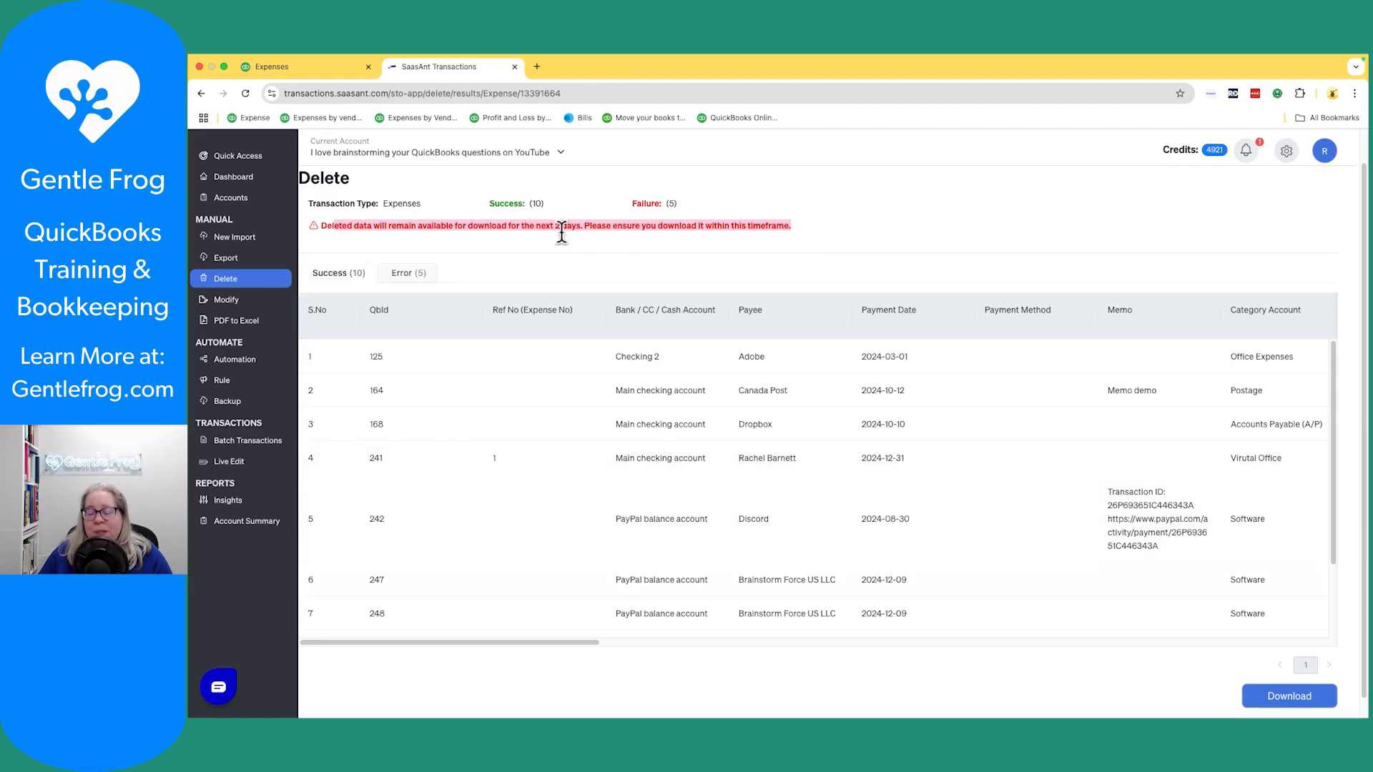
click(225, 279)
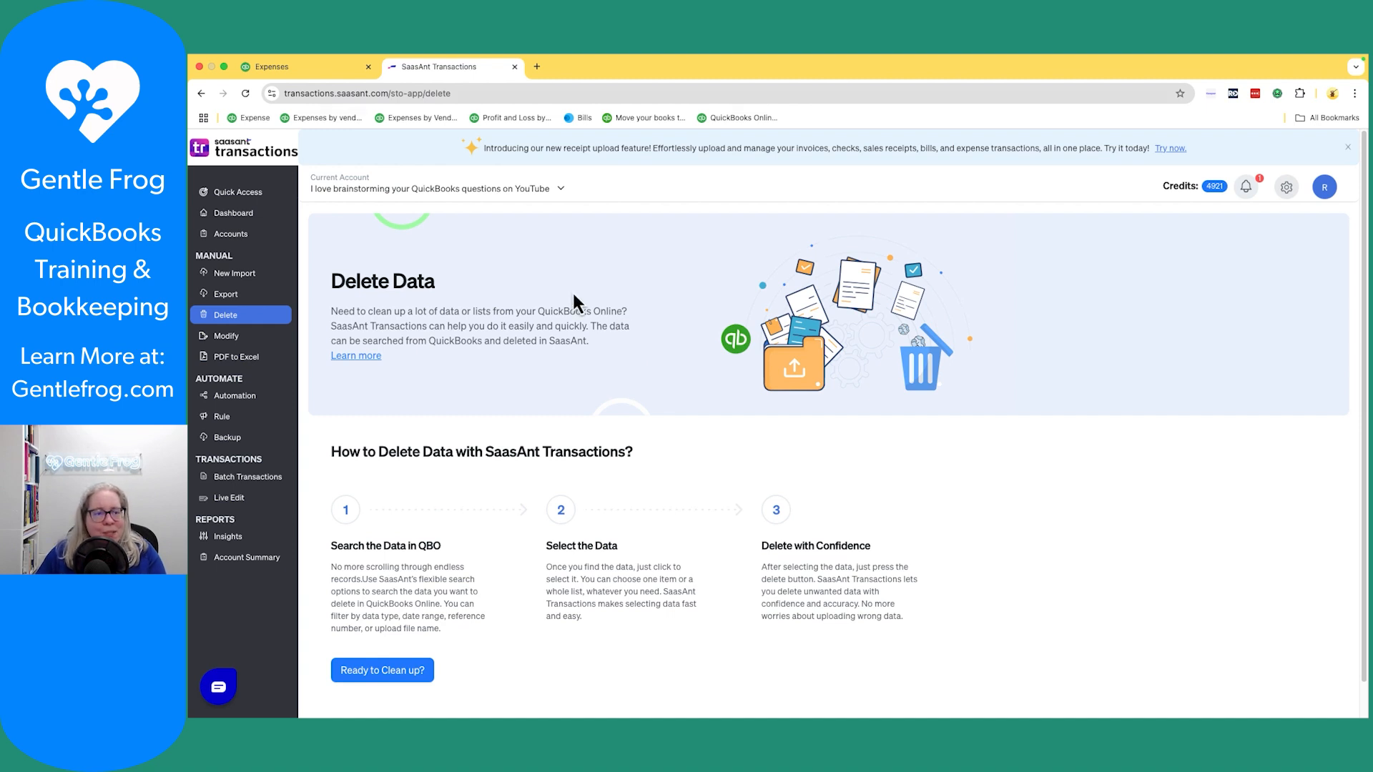
- Switch back to the QuickBooks Online Expenses list
click(306, 67)
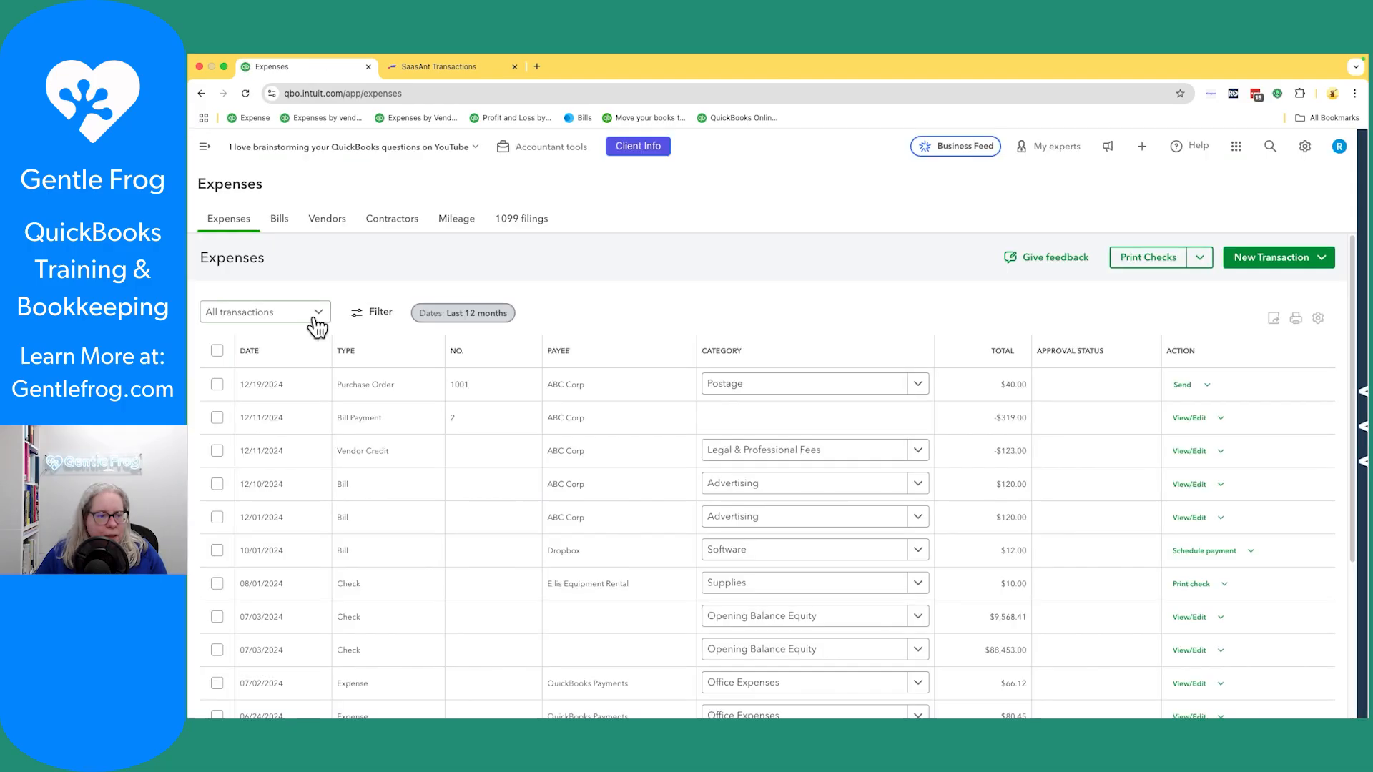
- Filter the QuickBooks list to Expense transactions dated 01/01/2024 to 02/01/25, leaving five expenses totalling $1,127.76
click(264, 312)
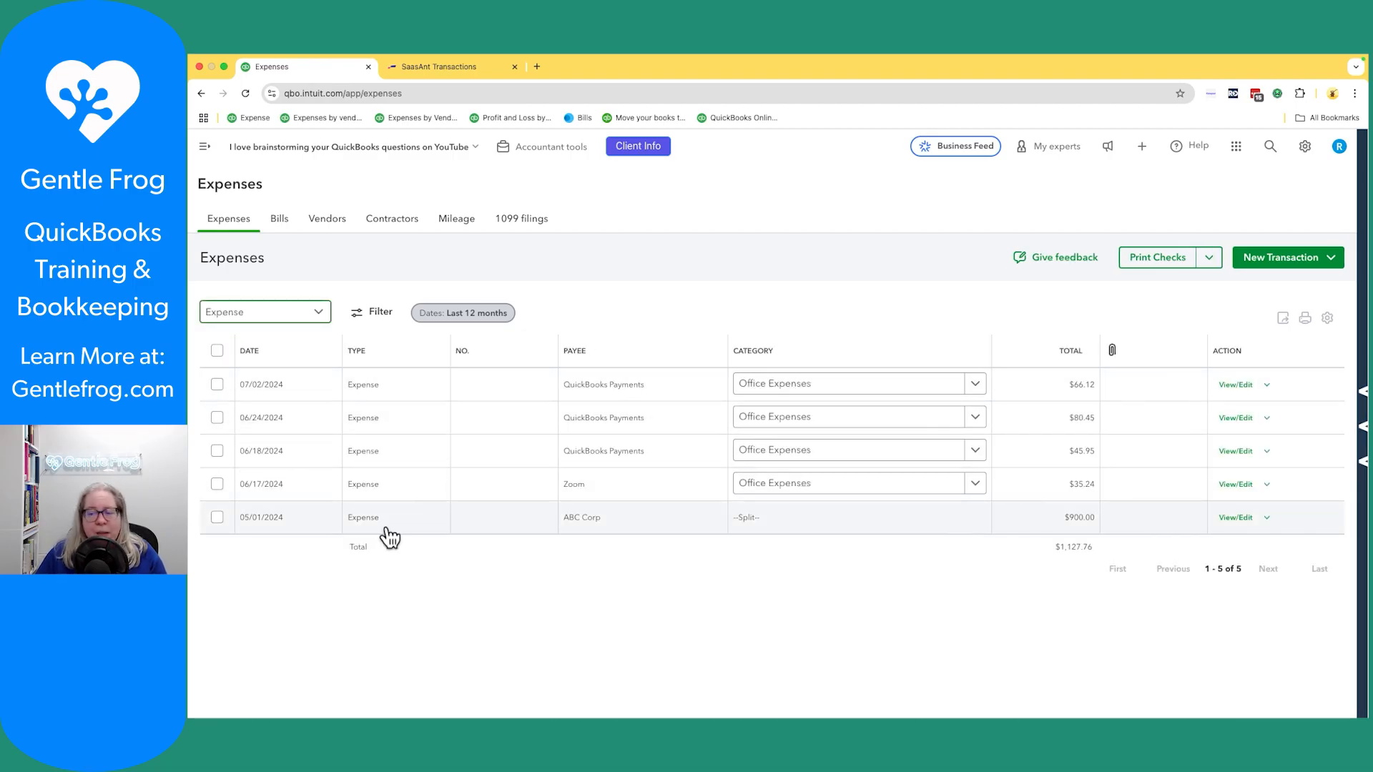
click(371, 313)
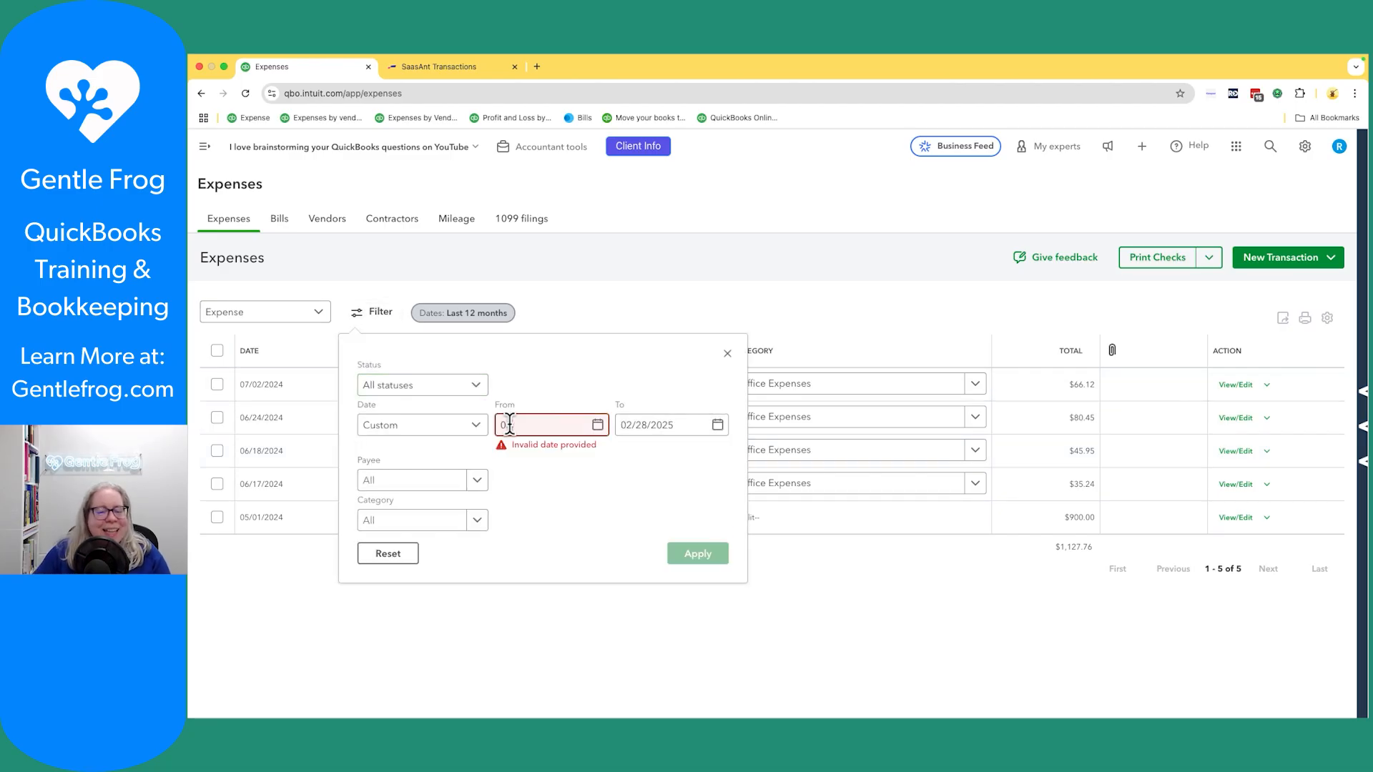
text(01/01/2024)
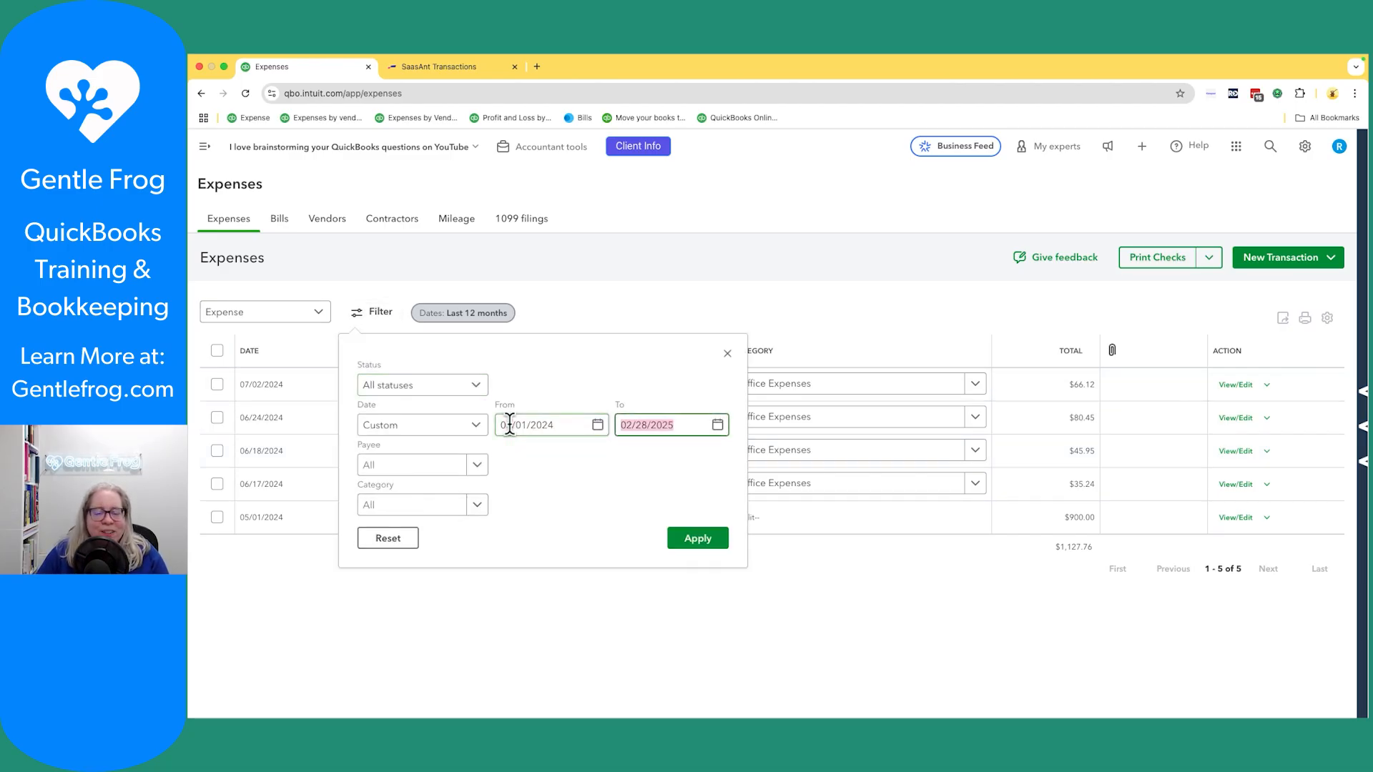
text(020125)
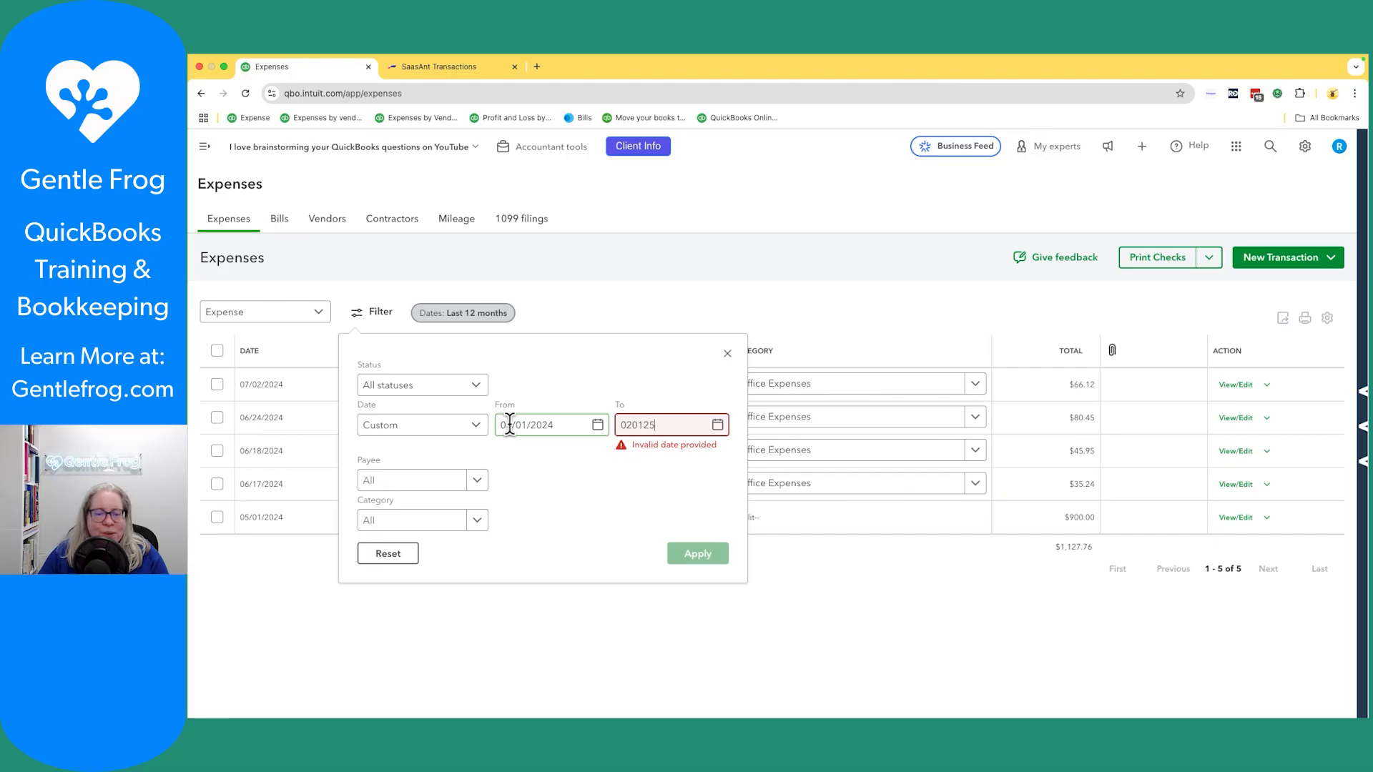
click(696, 553)
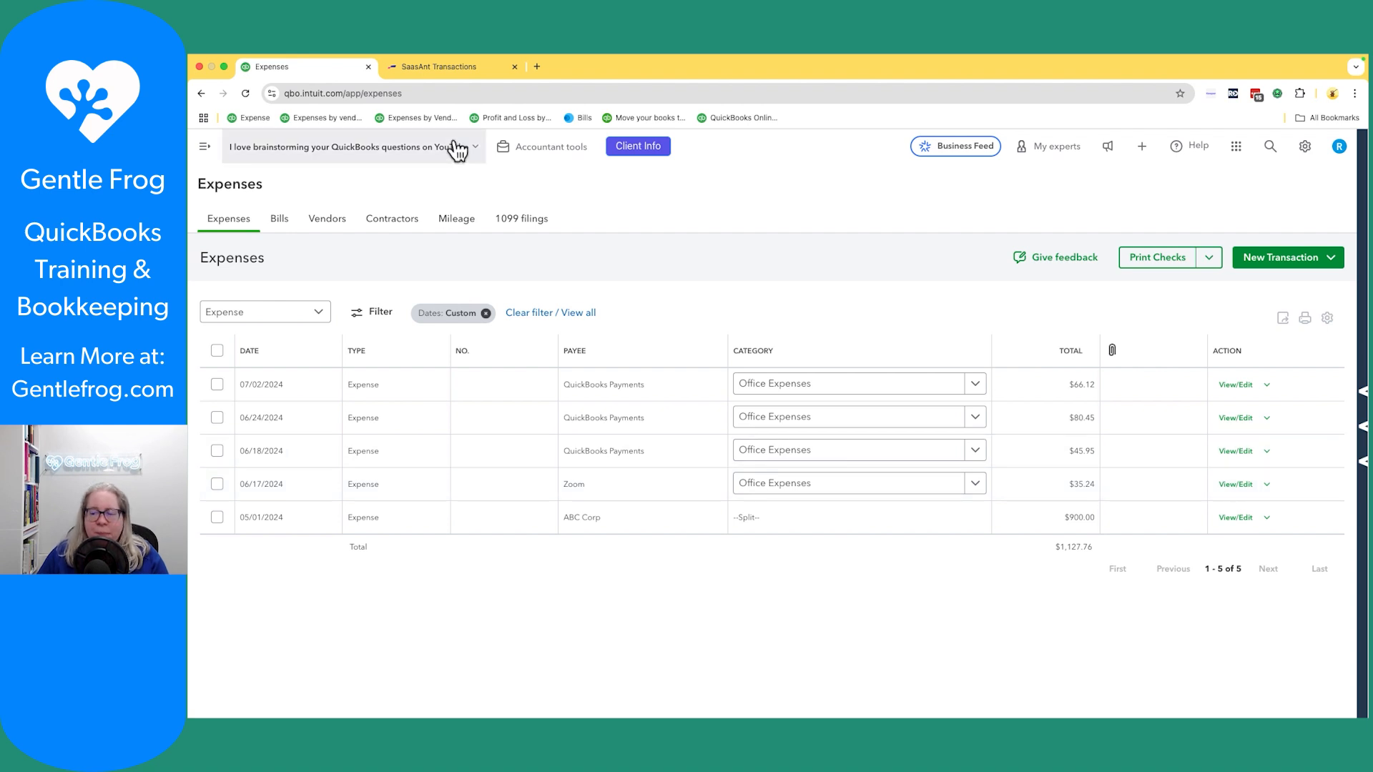
click(441, 67)
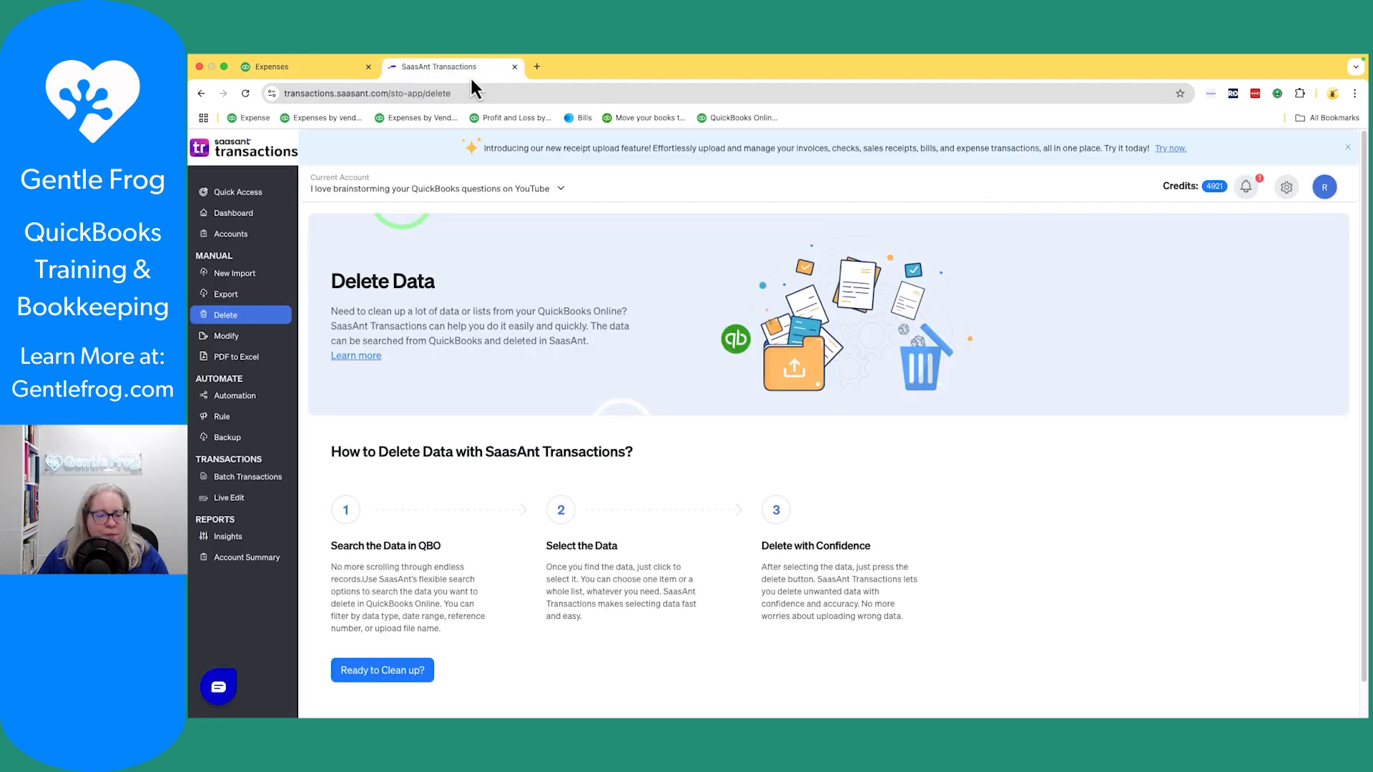
- Glance at SaasAnt, then return to the filtered QuickBooks list of the five remaining expenses
click(1347, 148)
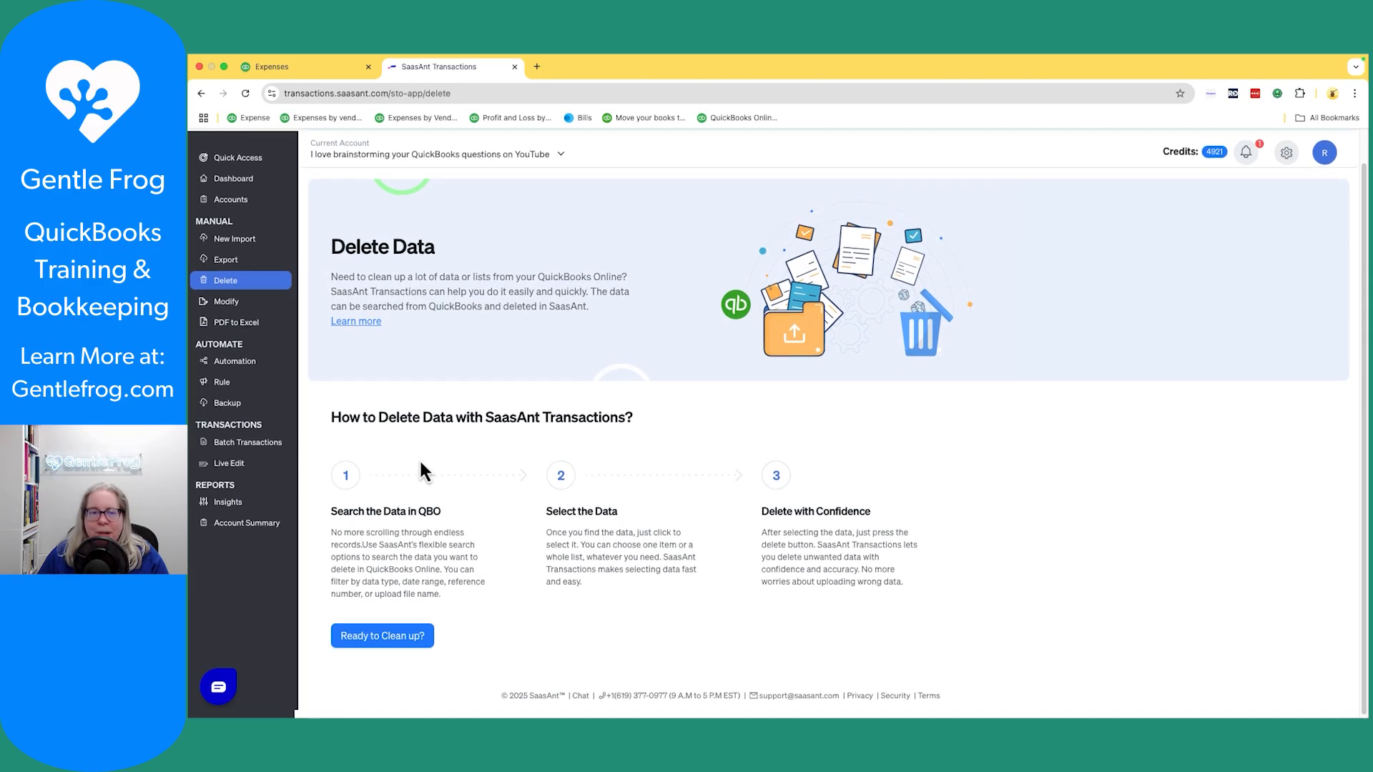
click(302, 67)
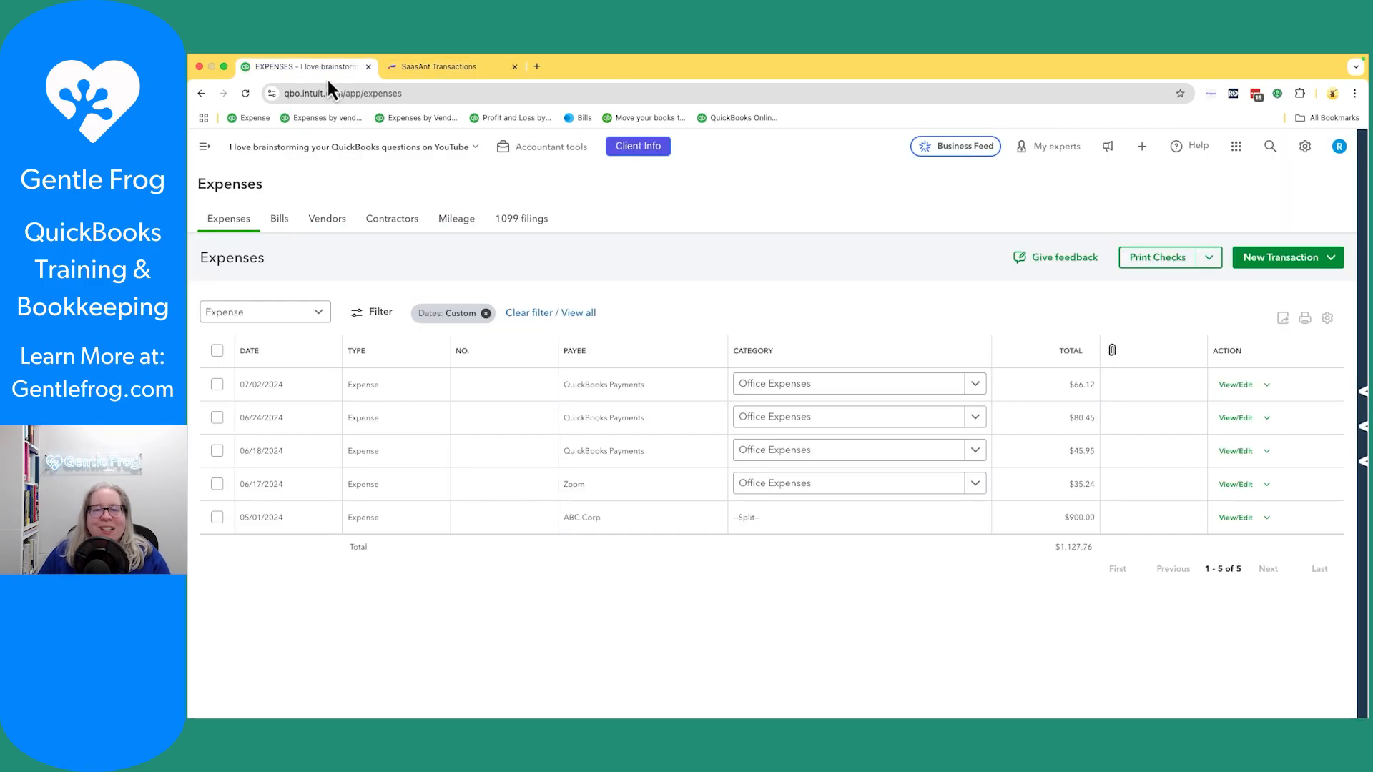